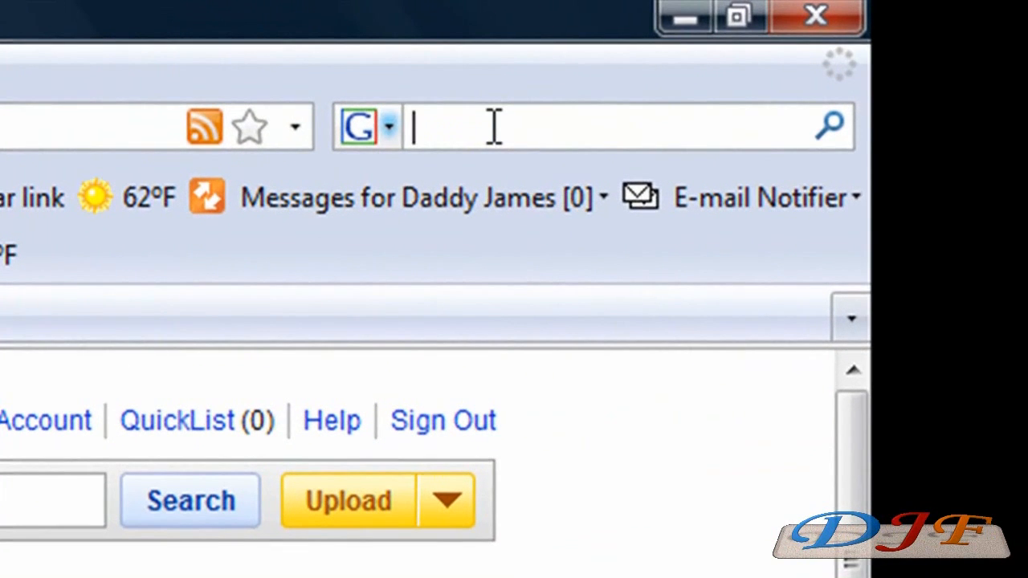
- Search Google for utorrent, then reach the official µTorrent get-started download page
text(utorrent)
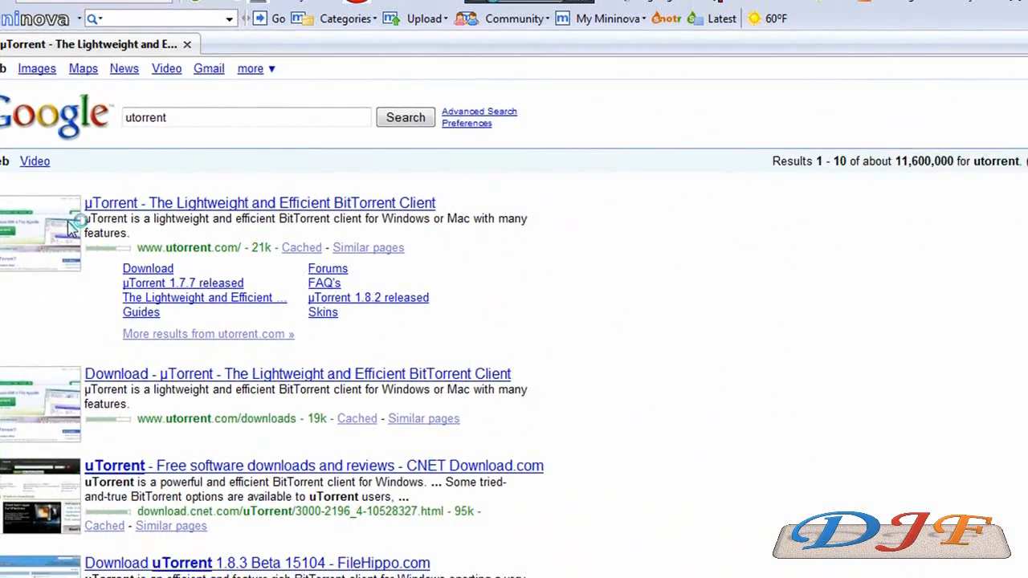
click(259, 203)
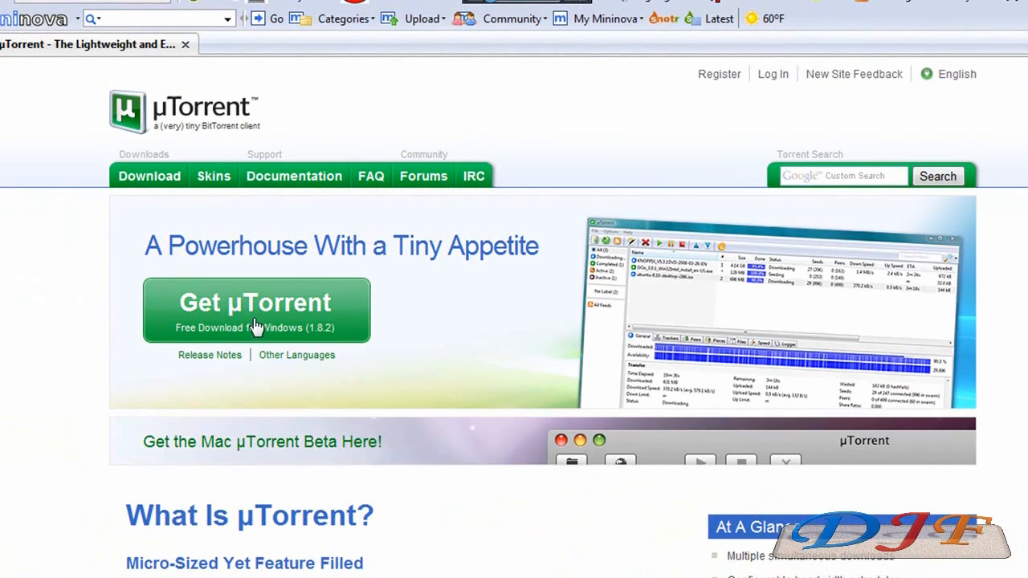
click(255, 310)
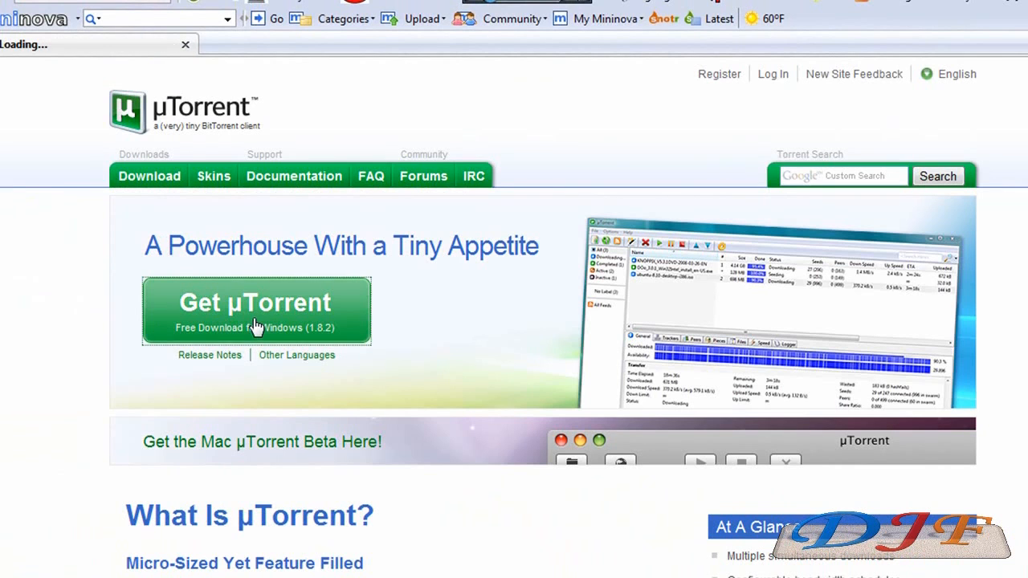
click(255, 311)
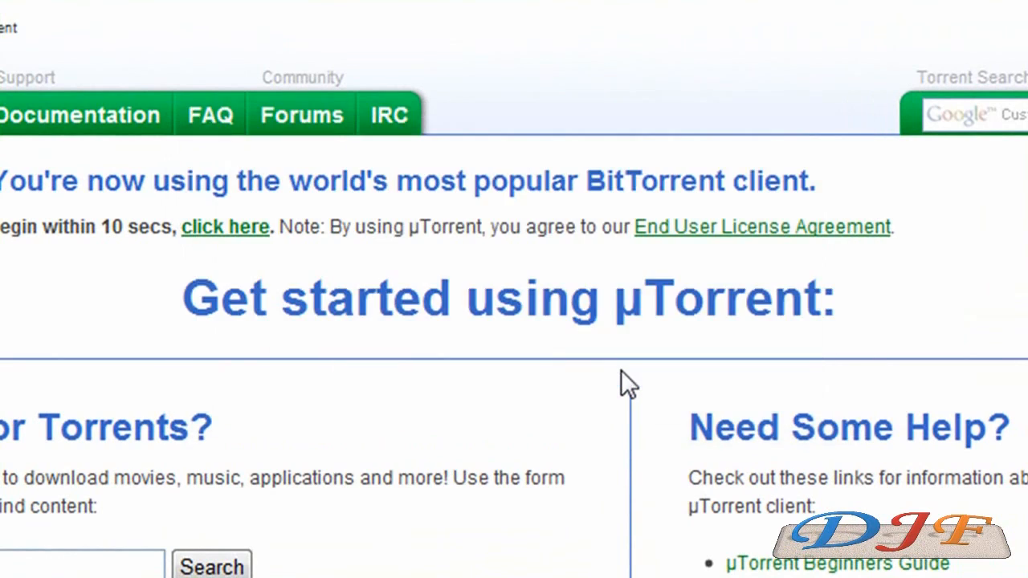
- Start the uTorrent installer download so Firefox asks where to save it
click(225, 226)
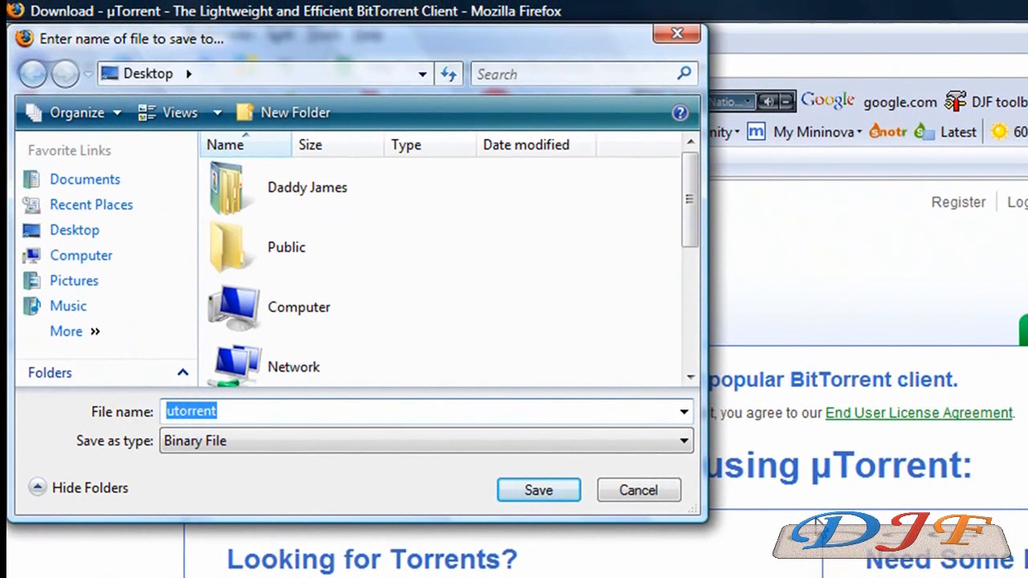
mouse_move(417, 311)
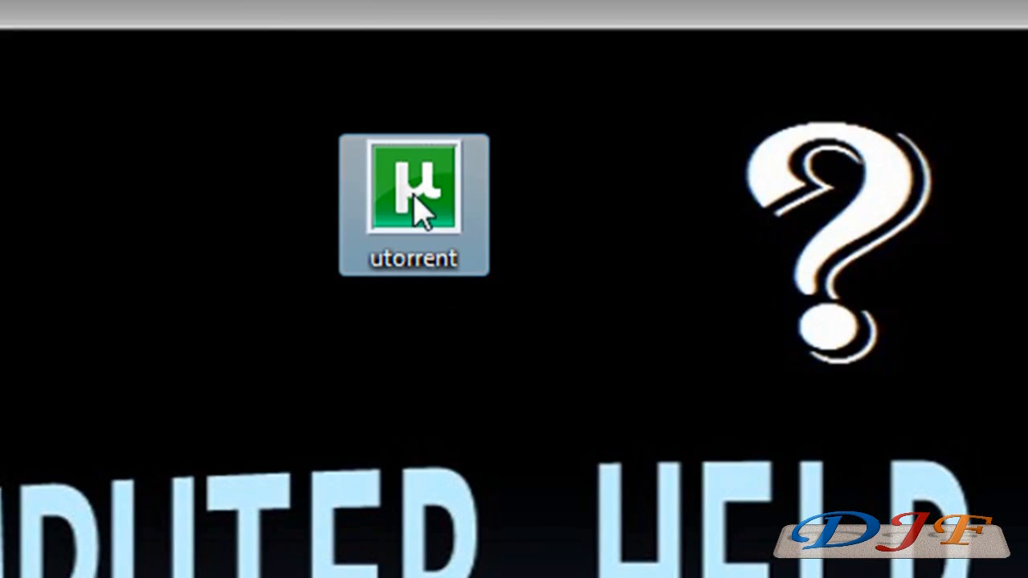
mouse_move(422, 213)
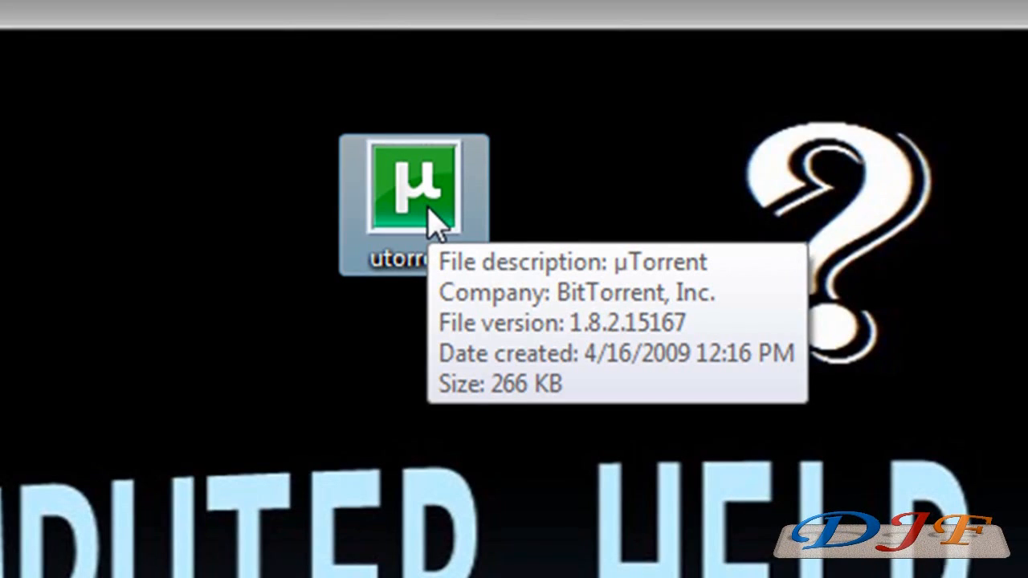
mouse_move(550, 285)
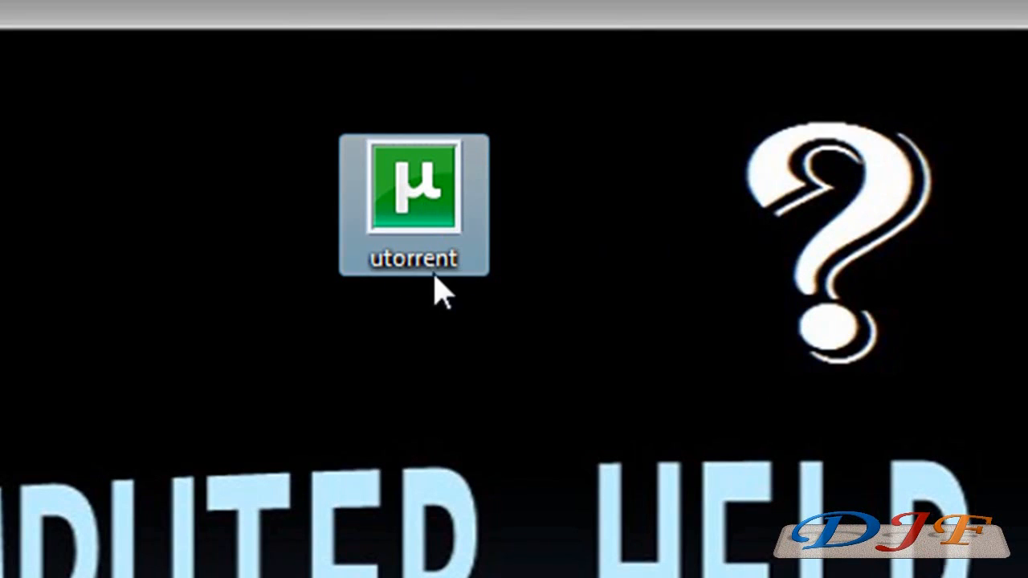
- Run the utorrent installer from the desktop, accepting the security warning
double_click(413, 207)
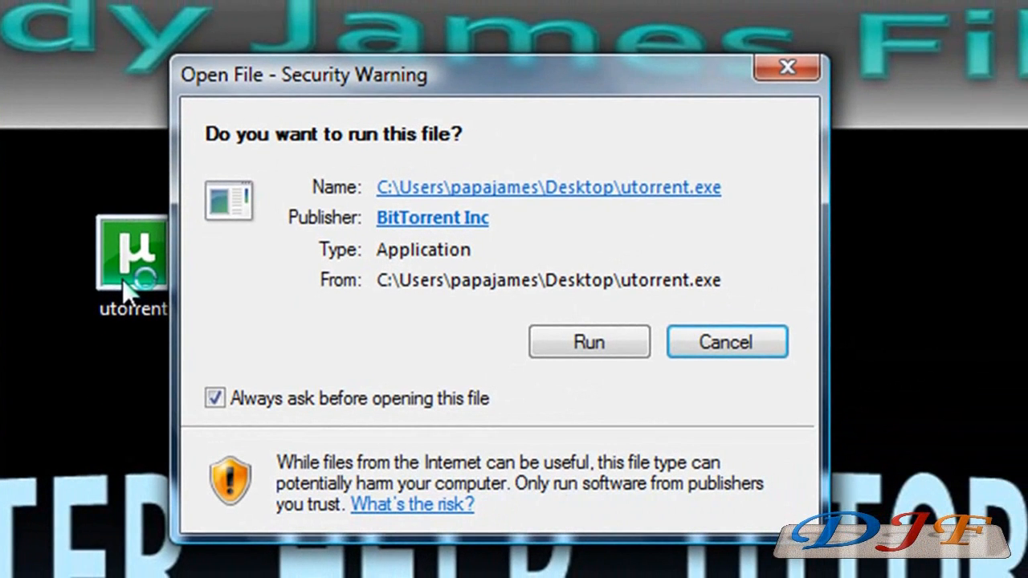
click(589, 341)
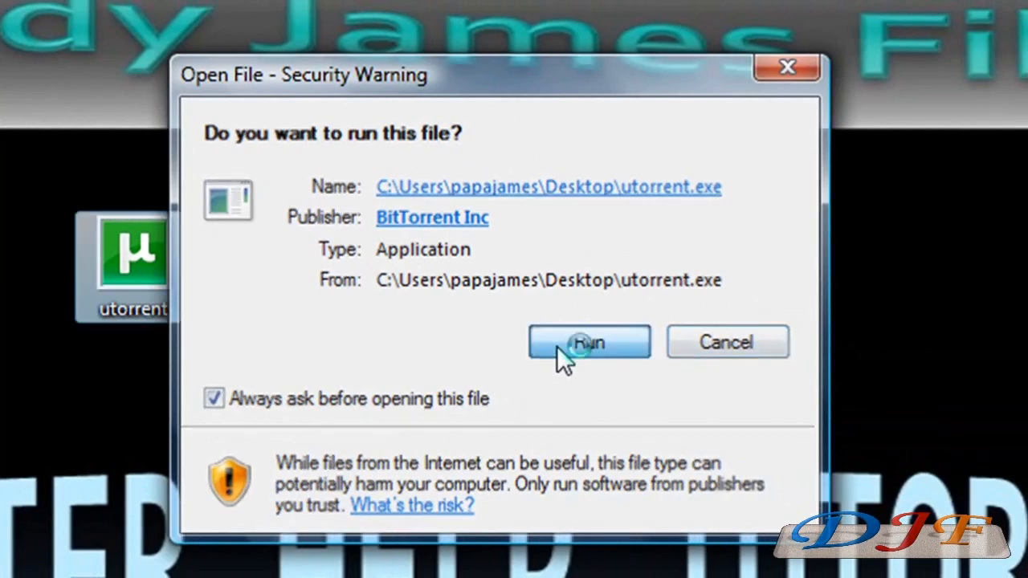
click(589, 342)
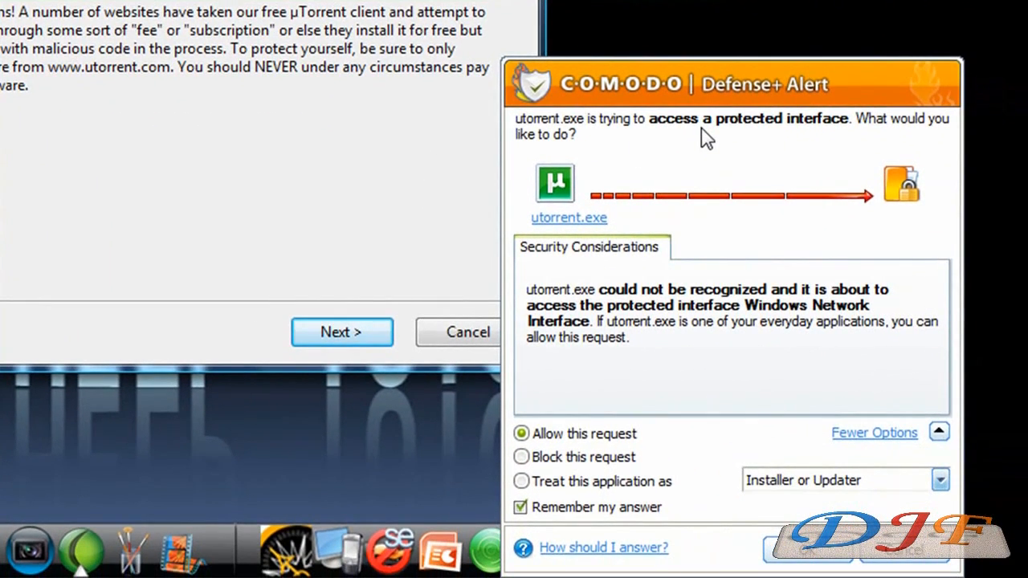
mouse_move(652, 211)
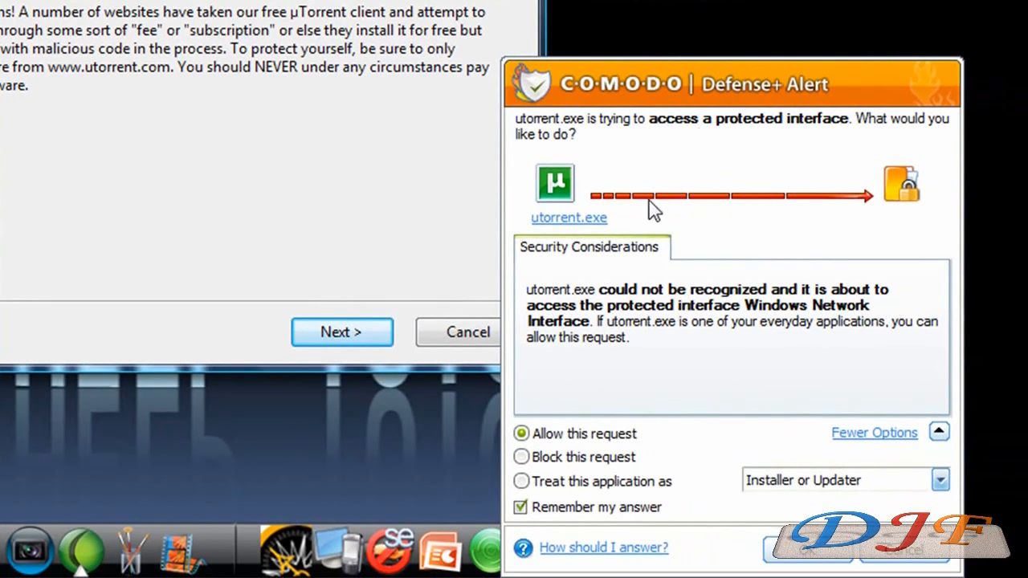
mouse_move(683, 472)
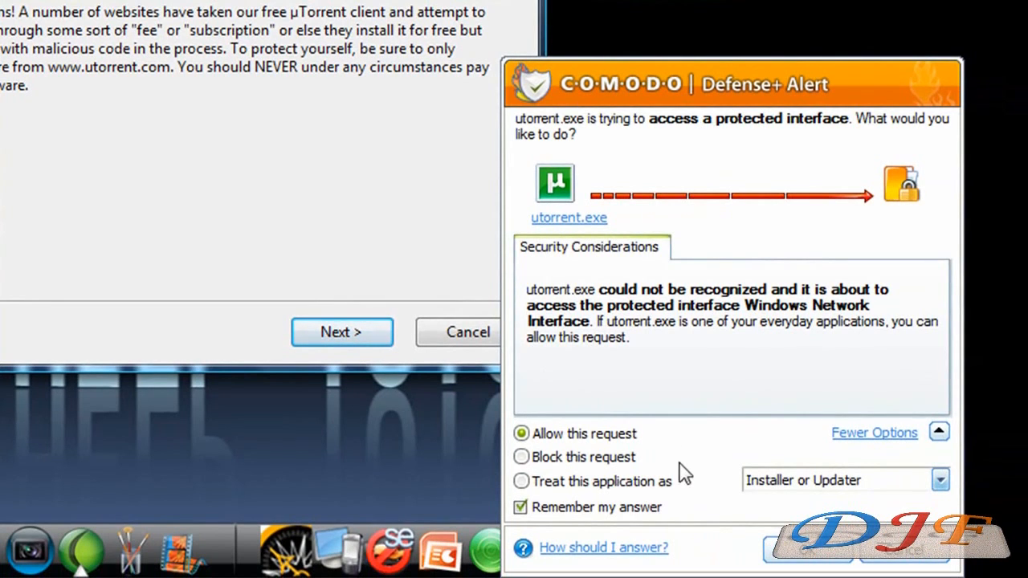
- Allow the Comodo network request, finish µTorrent Setup, and run the installed client
click(807, 553)
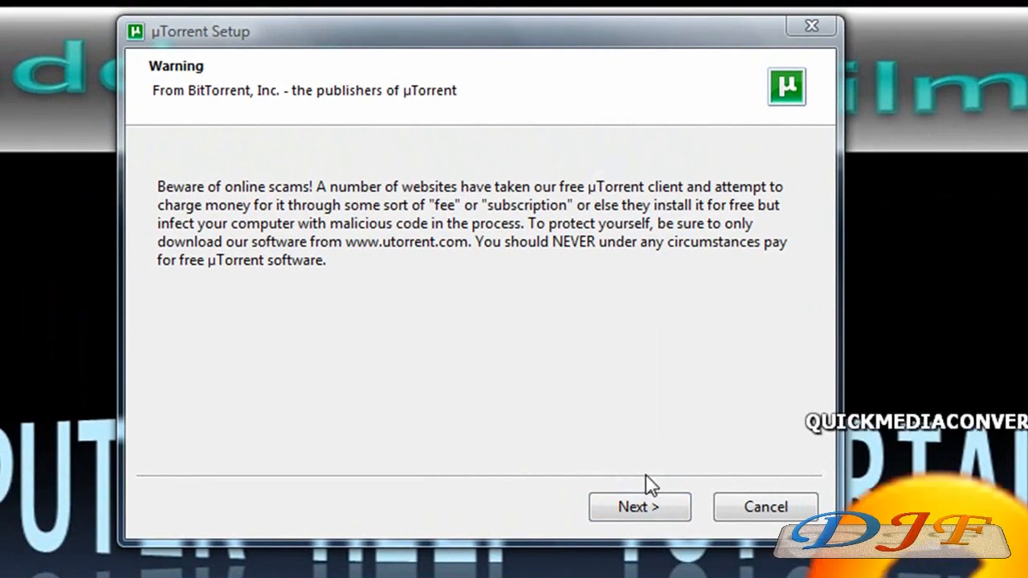
click(641, 507)
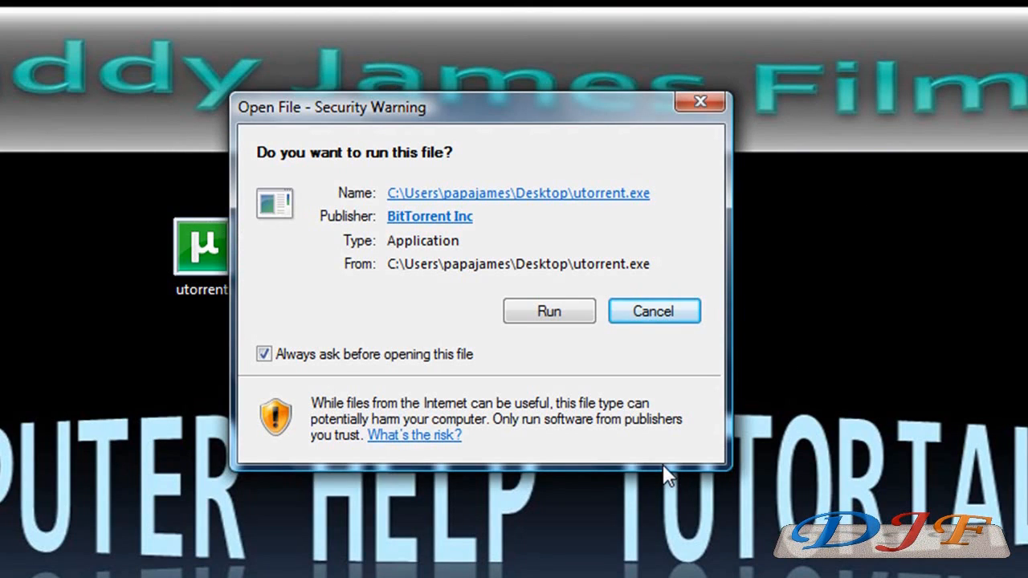
click(548, 311)
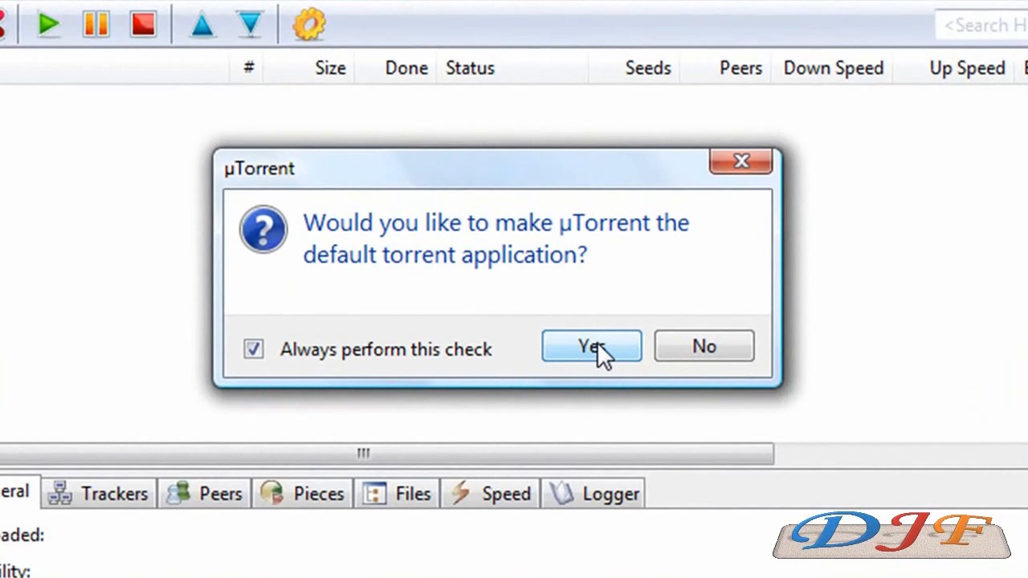
- Make uTorrent the default torrent application and open Options > Preferences
click(591, 346)
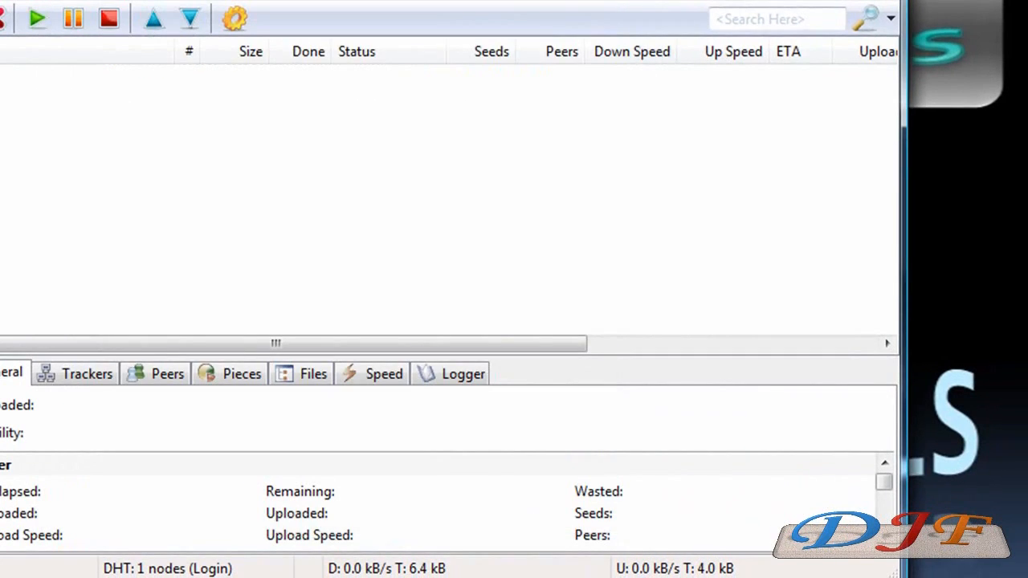
click(164, 101)
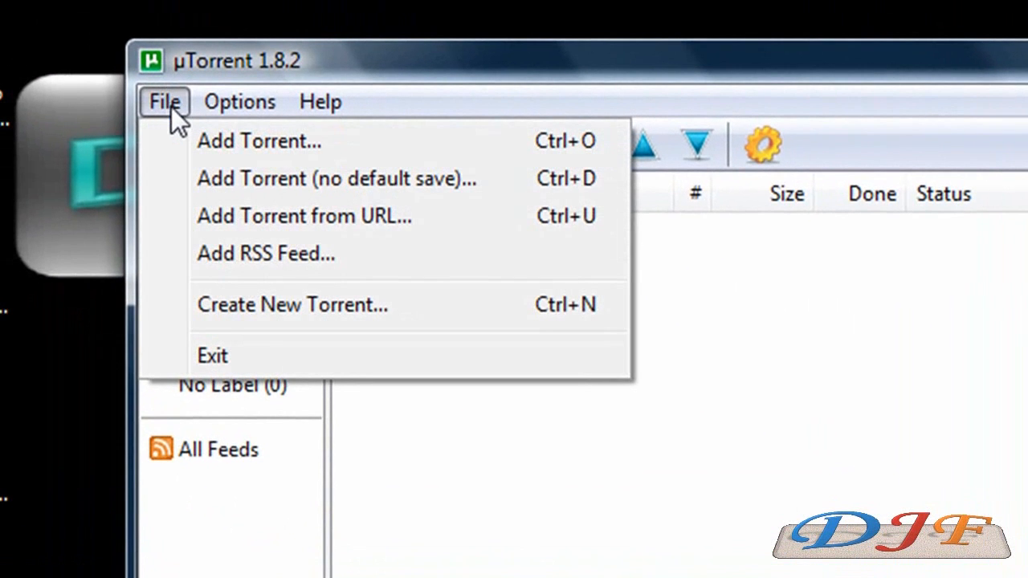
click(238, 101)
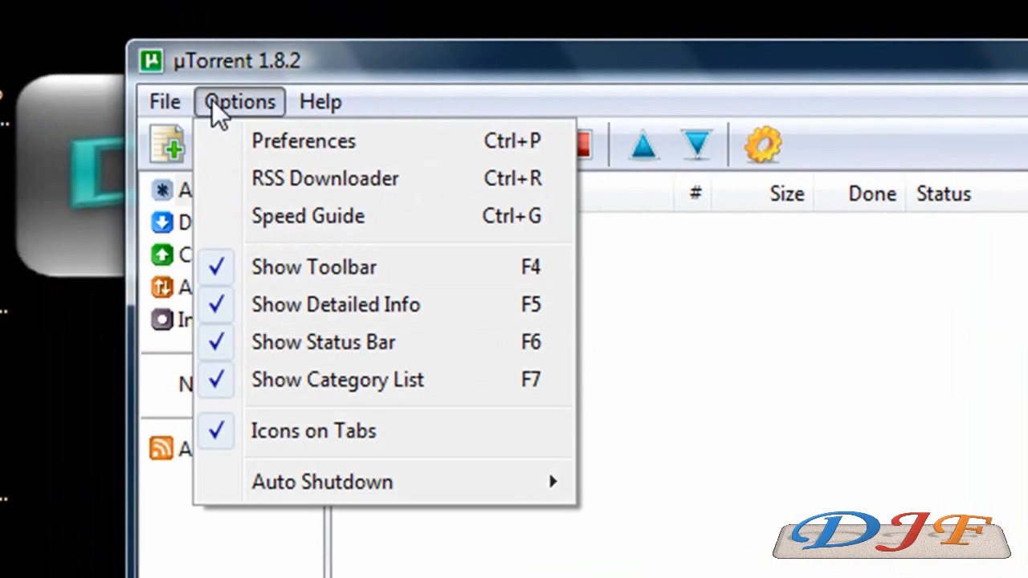
mouse_move(257, 112)
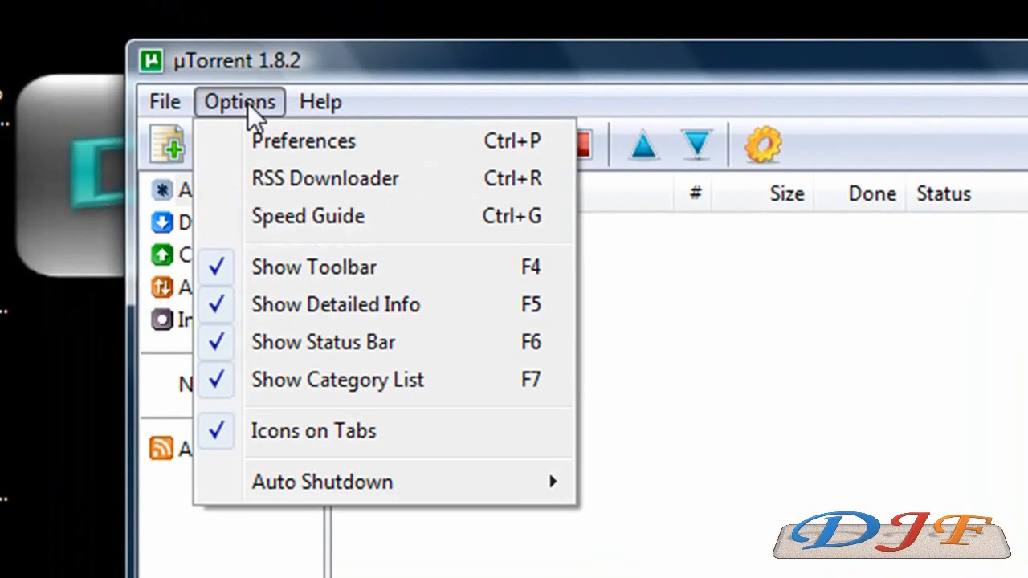
click(303, 140)
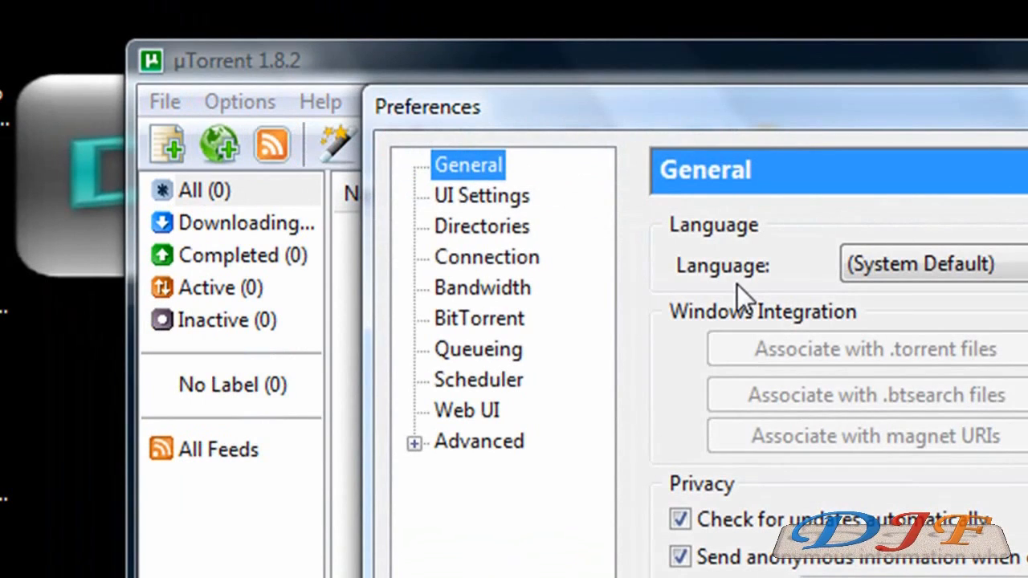
mouse_move(482, 237)
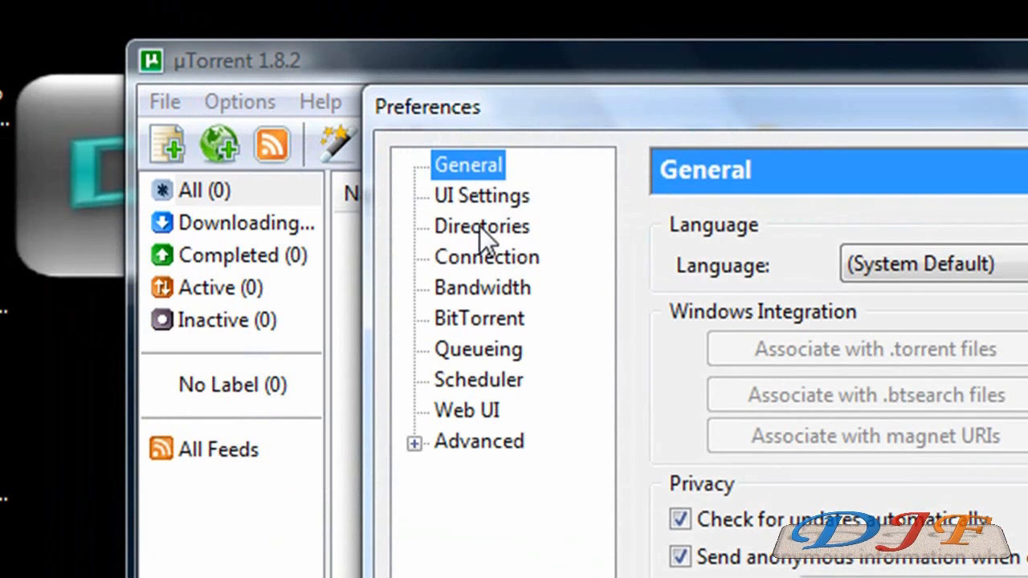
- Enable 'Put new downloads in' with C:\Users\papajames\Documents\utorrent downloads and save preferences
click(482, 226)
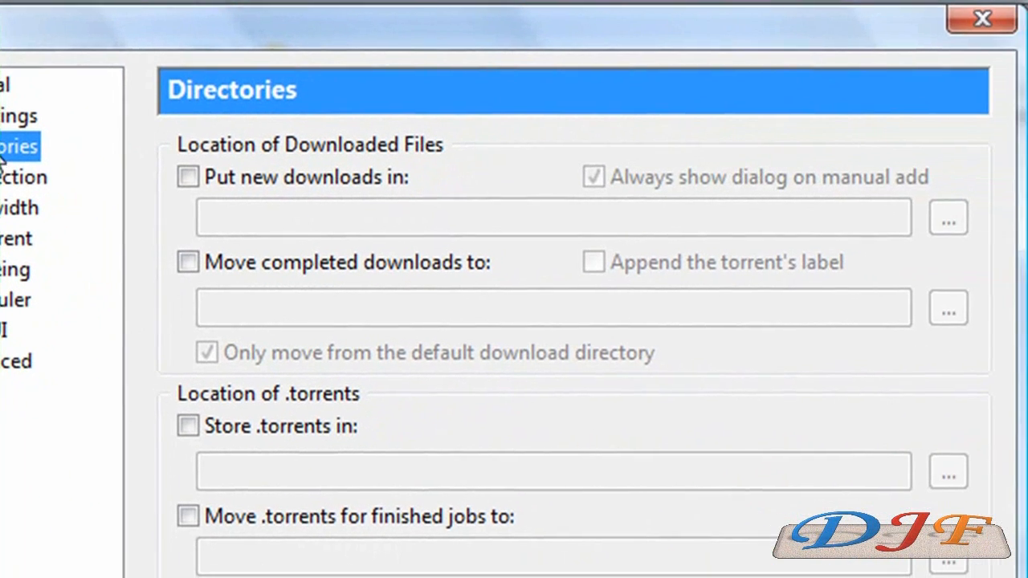
click(187, 177)
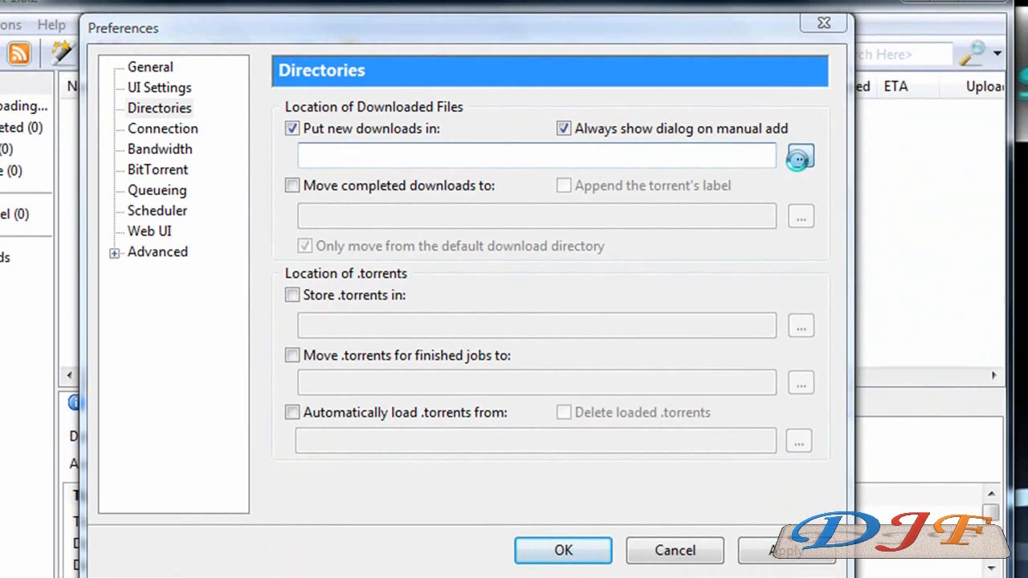
click(799, 157)
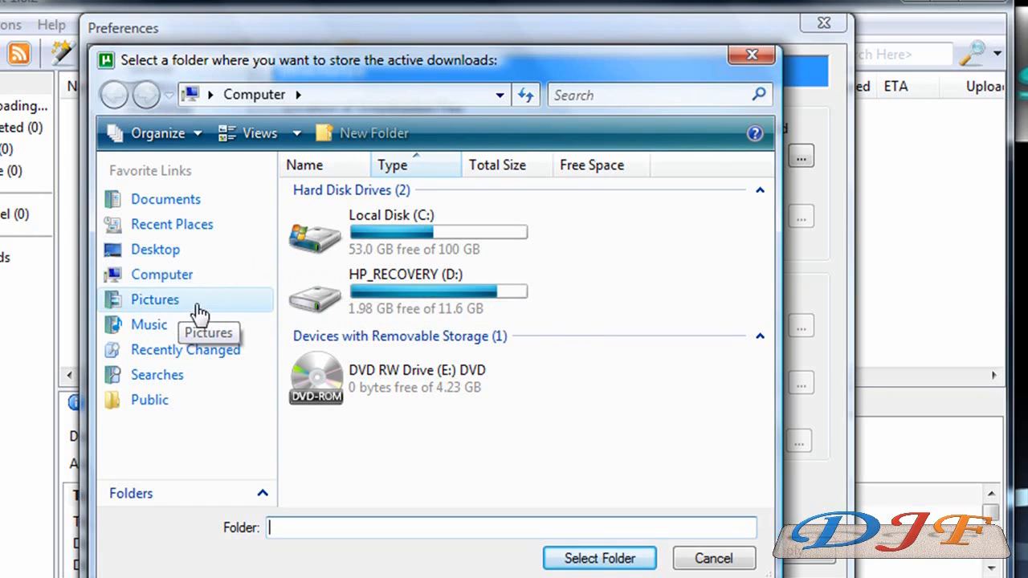
click(165, 199)
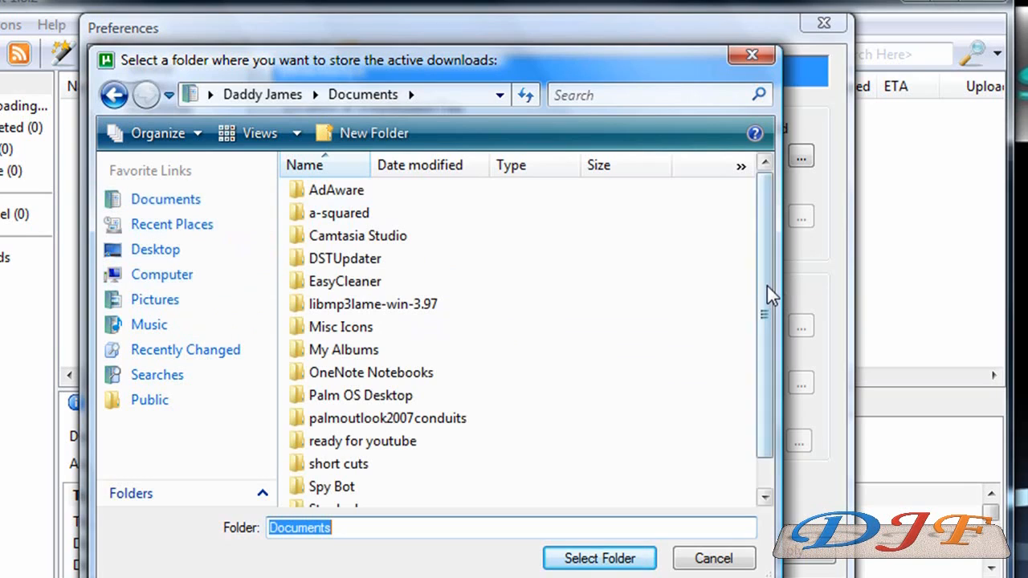
scroll(down, 3)
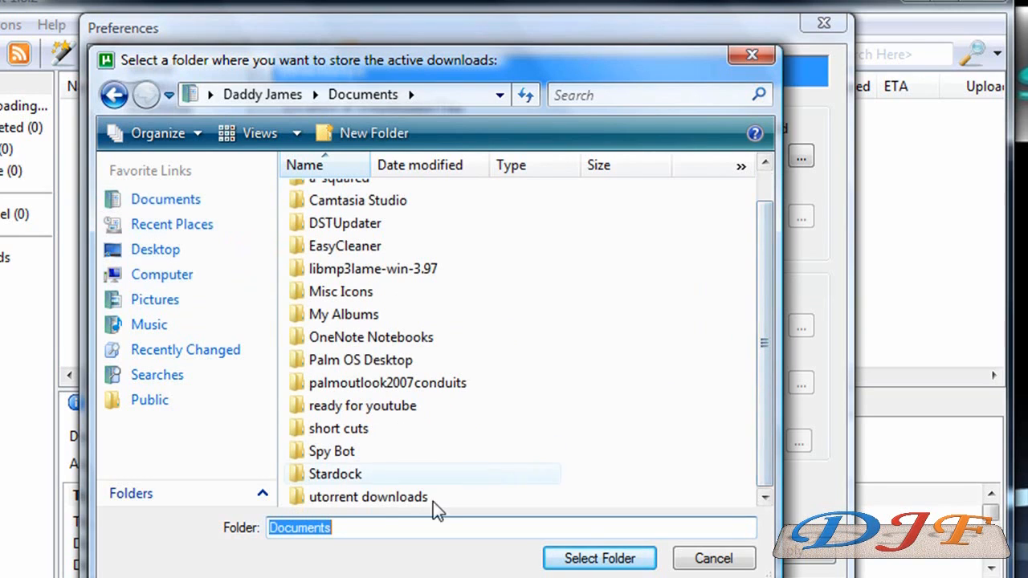
double_click(368, 497)
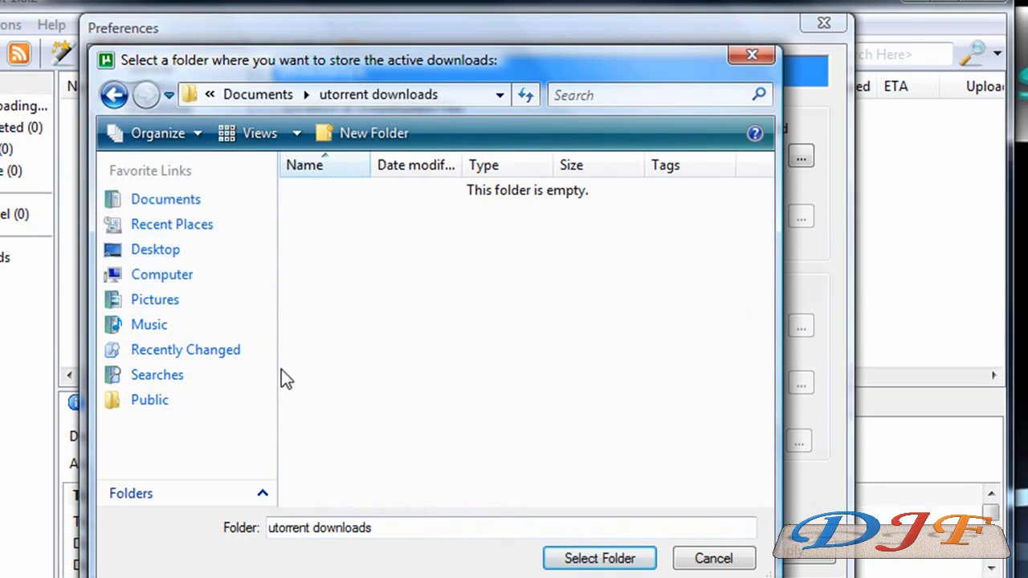
click(713, 558)
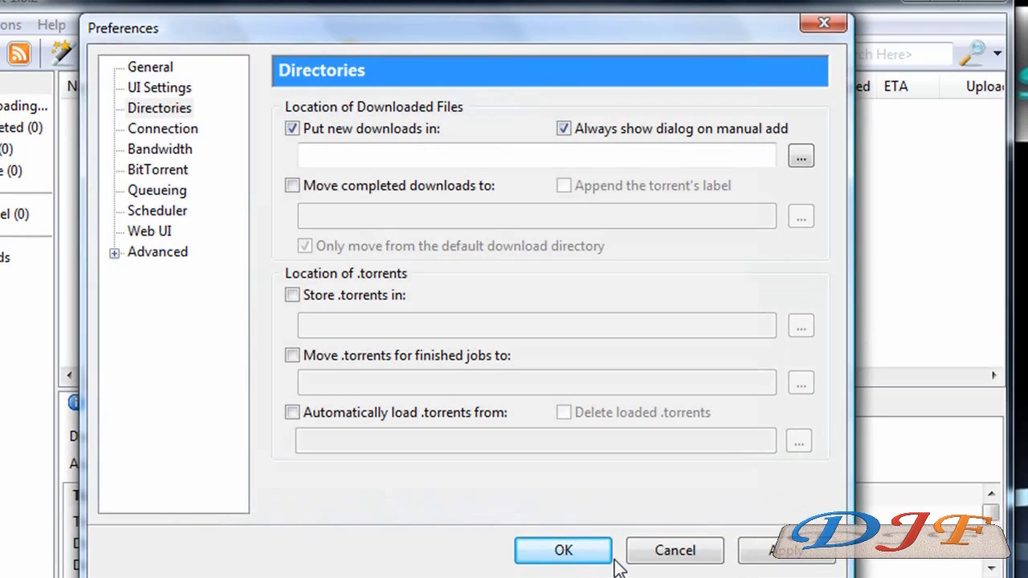
text(C:\Users\papajames\Documents\utorrent downloads)
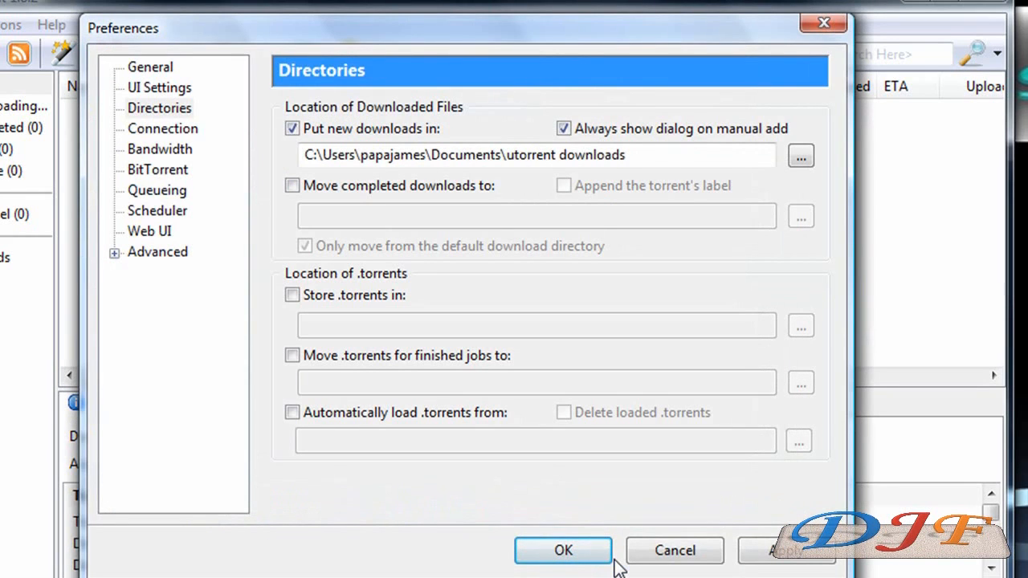
mouse_move(557, 526)
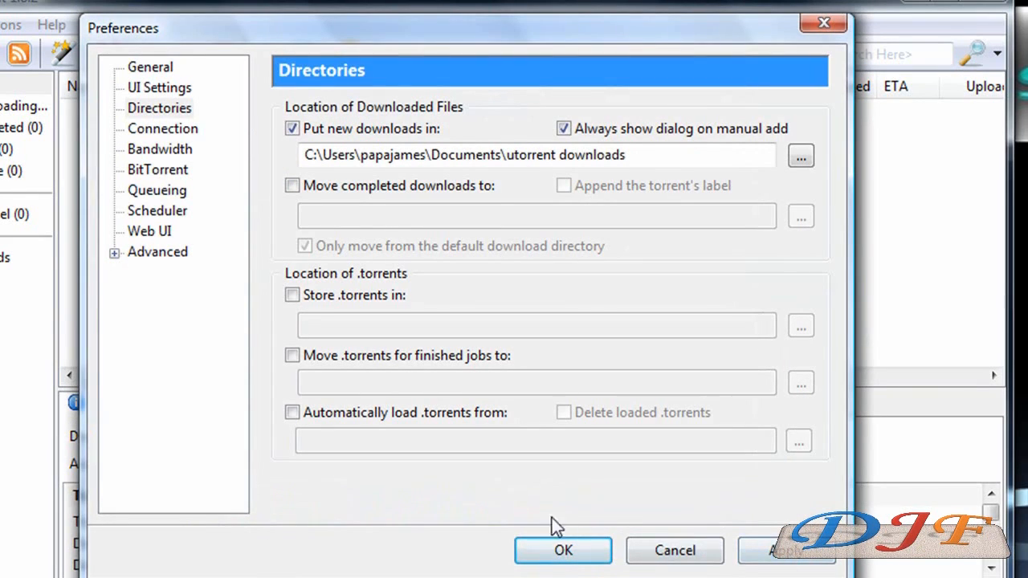
mouse_move(642, 498)
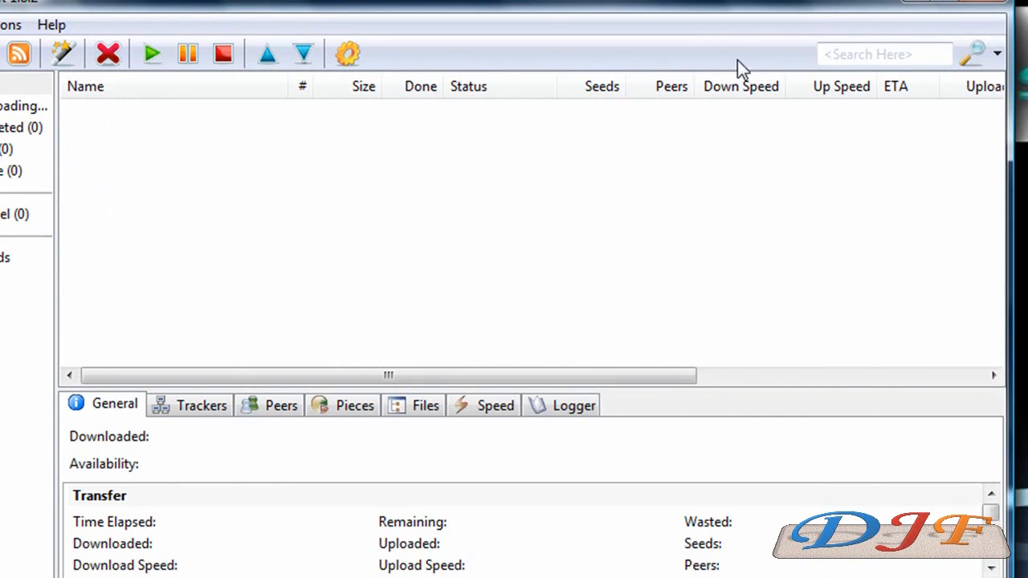
mouse_move(591, 235)
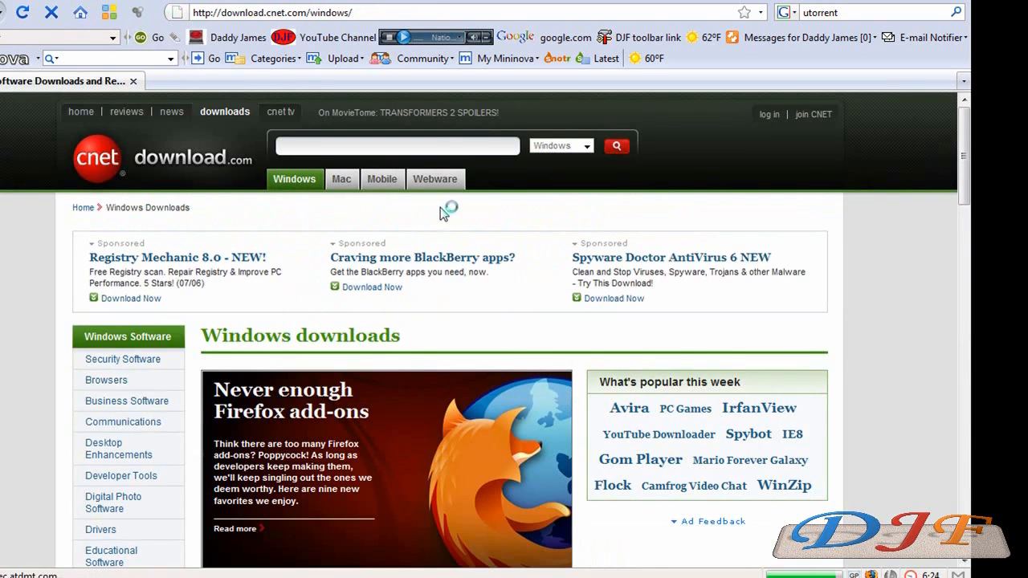
- Search Download.com for 7zip and open the 7-Zip 4.65 details page
click(396, 145)
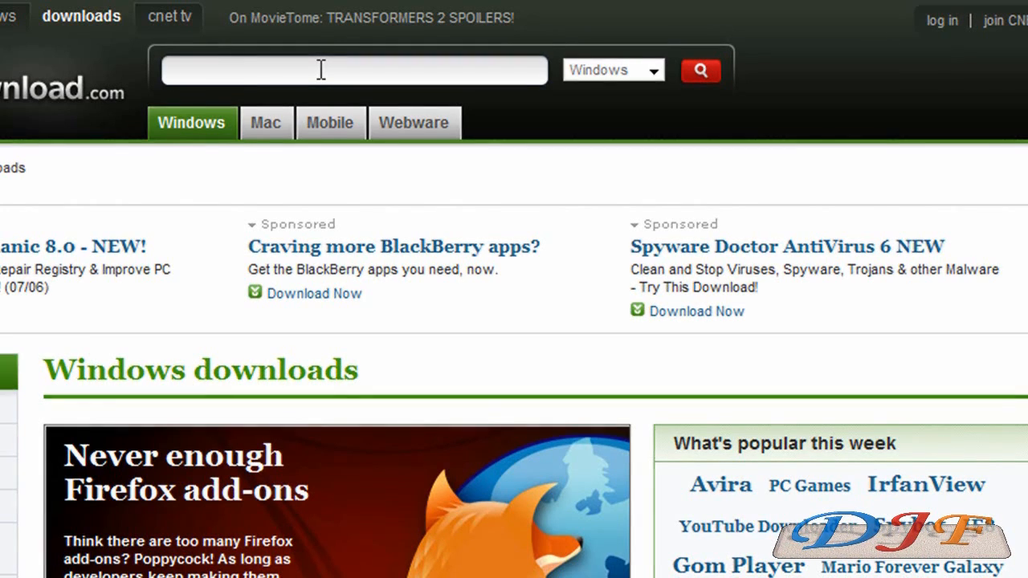
text(7)
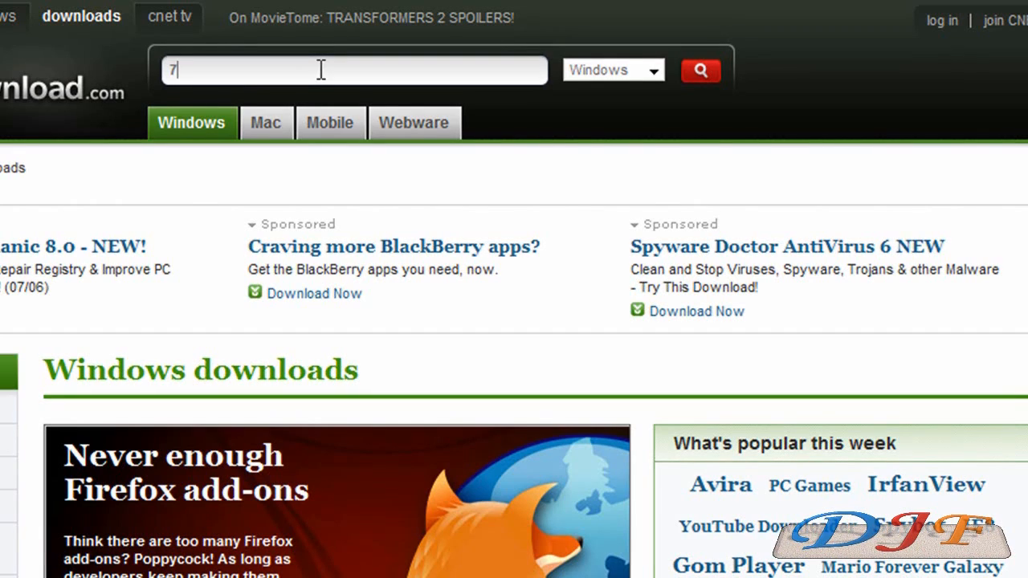
text(zip)
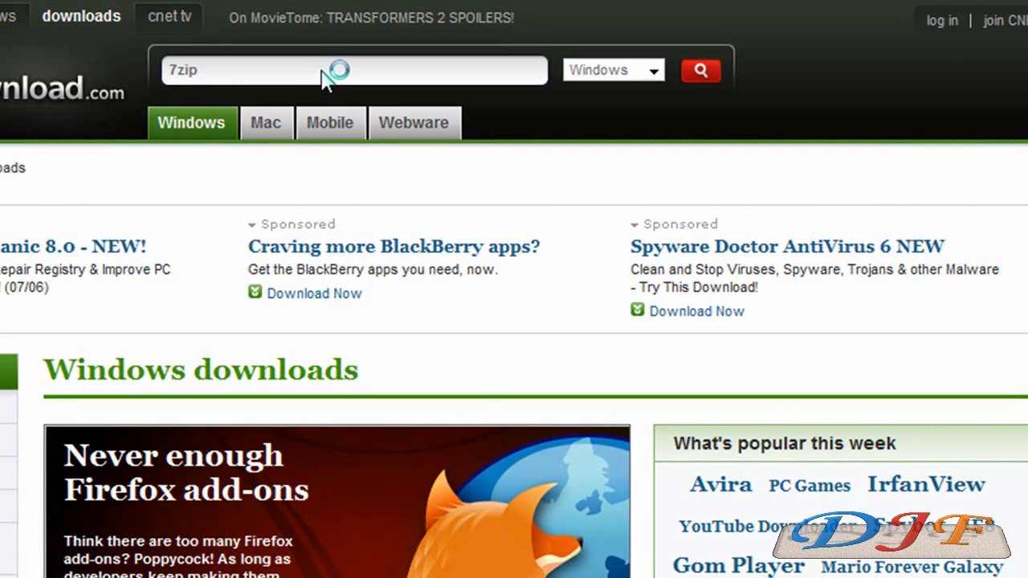
click(701, 71)
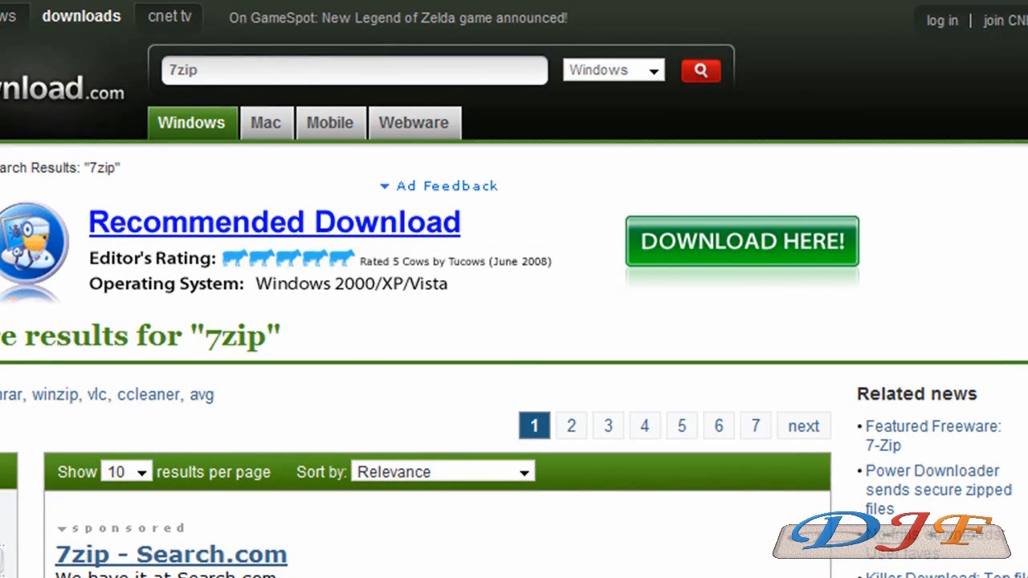
scroll(down, 3)
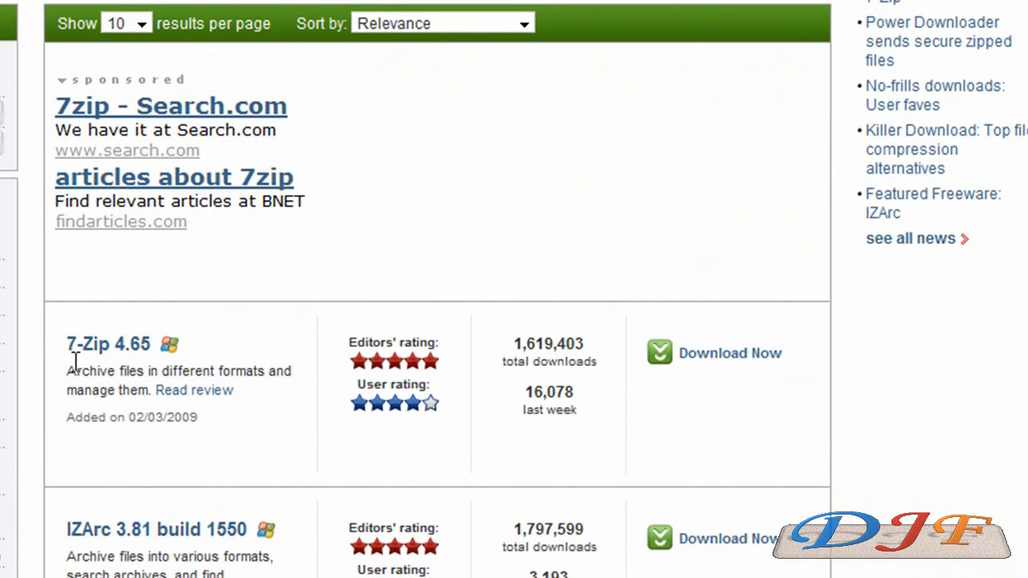
mouse_move(113, 368)
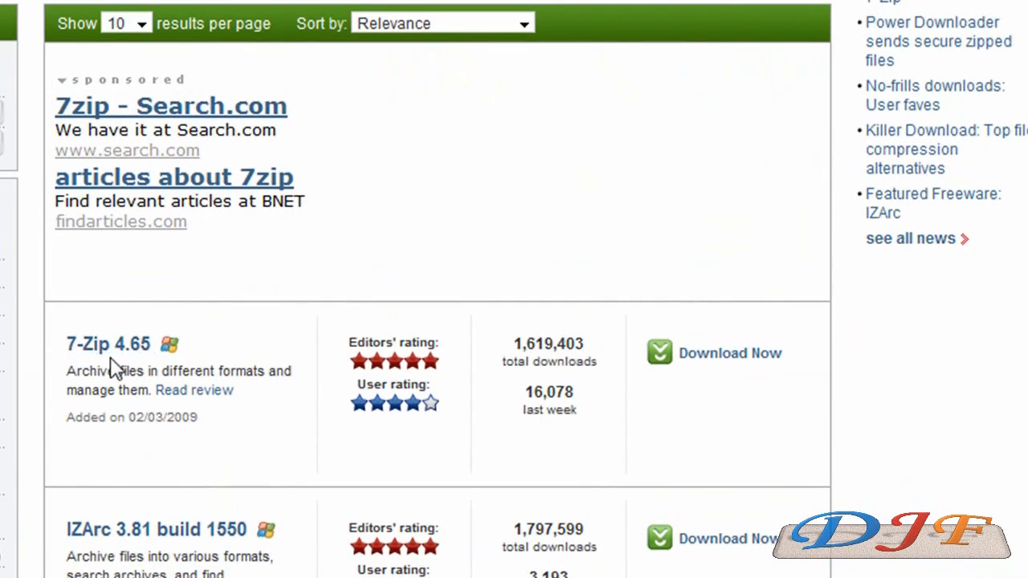
mouse_move(108, 344)
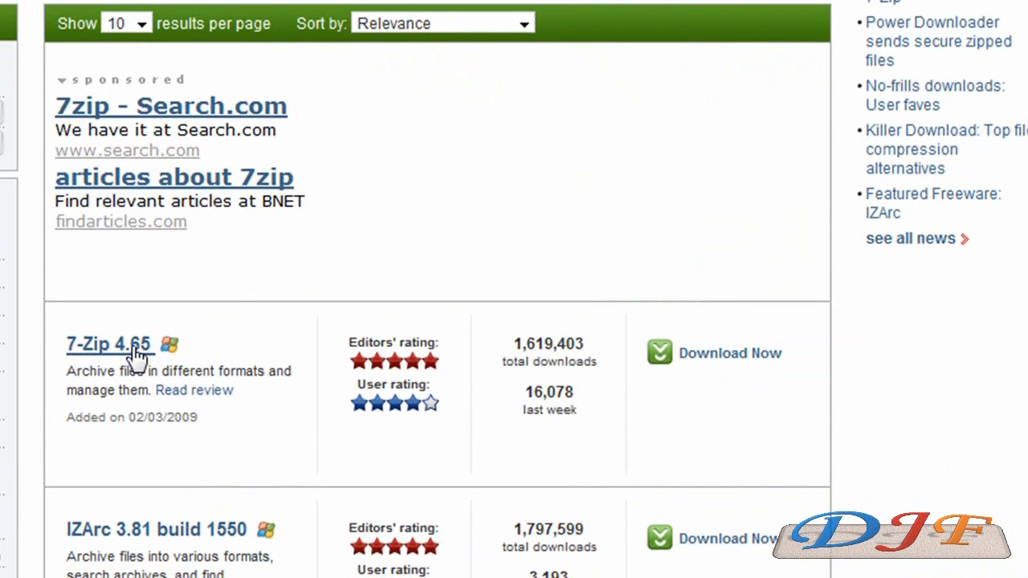
click(109, 344)
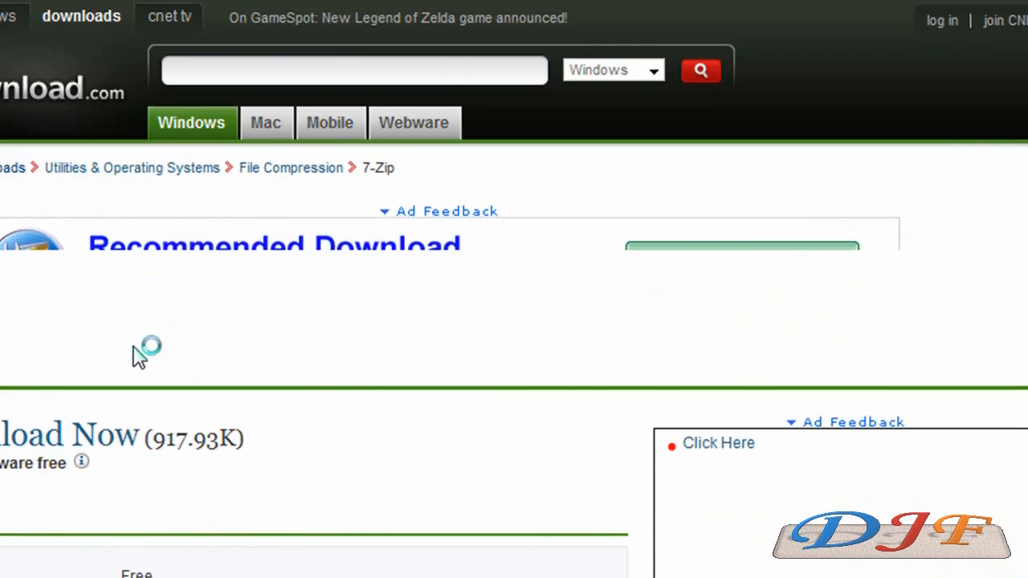
- Download and save the 7z465.exe installer to disk
scroll(down, 3)
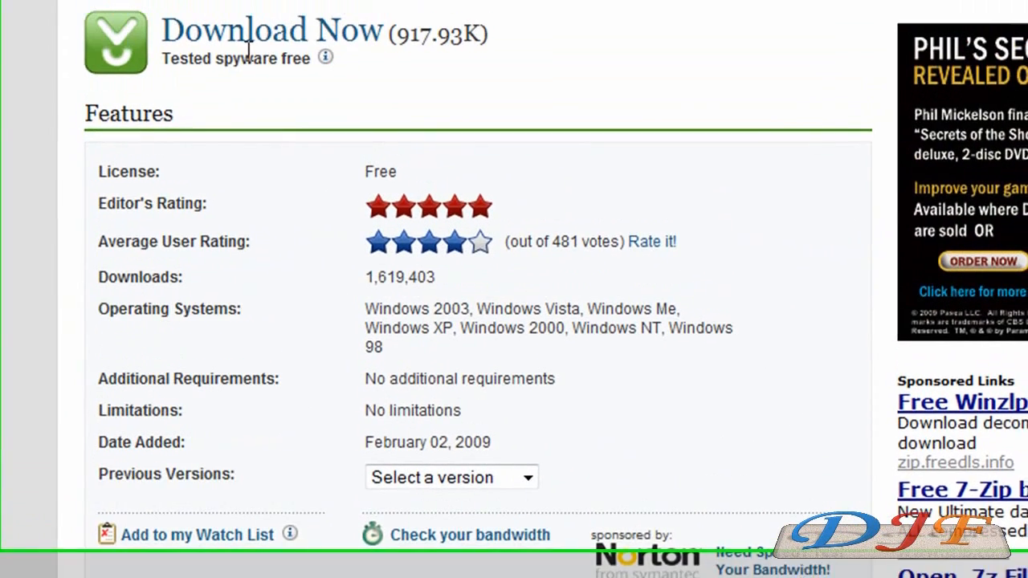
click(271, 30)
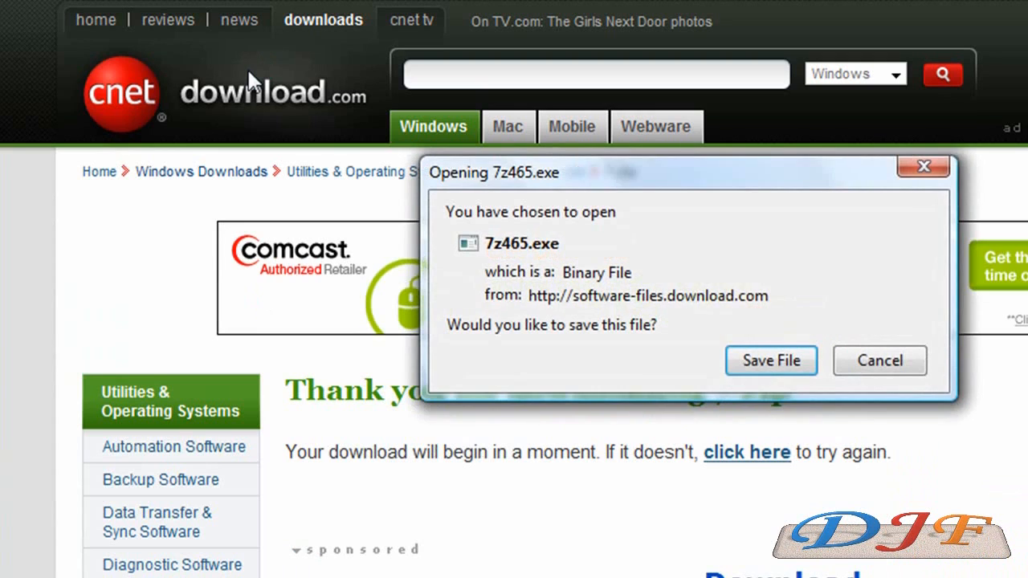
click(770, 360)
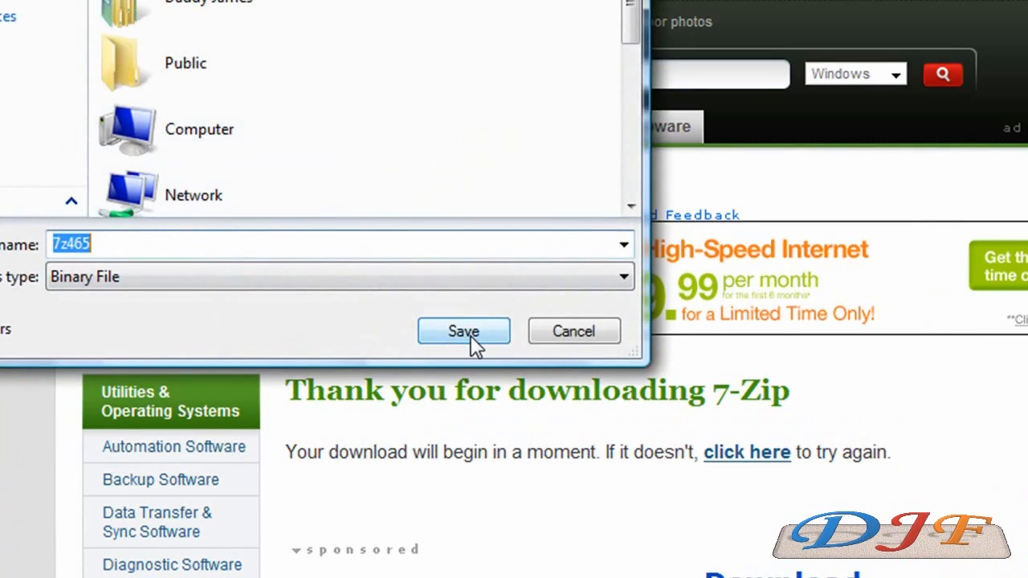
click(464, 331)
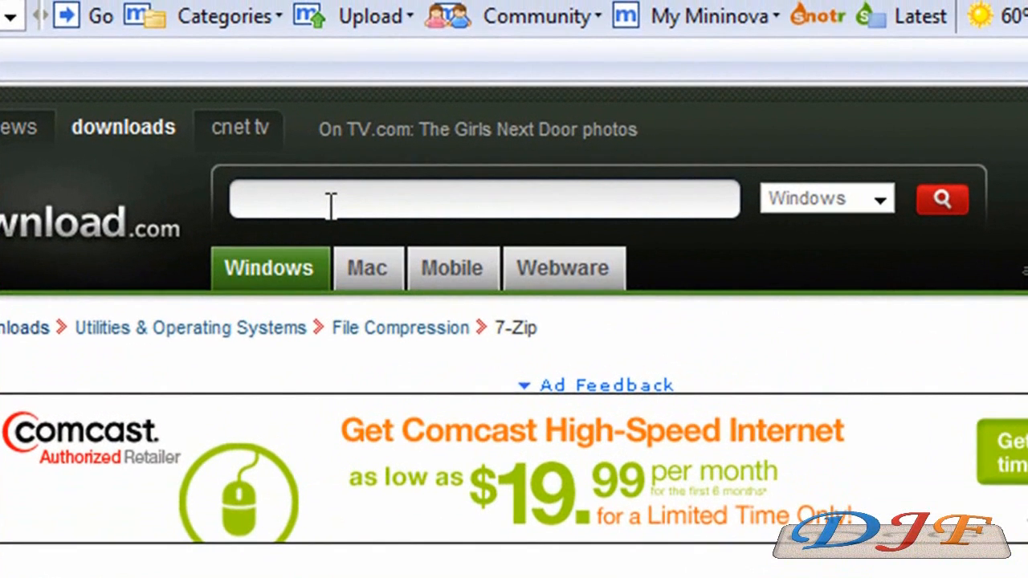
- Search Download.com for tugzip, then alzip, scrolling down to ALZip 7.4
text(tug)
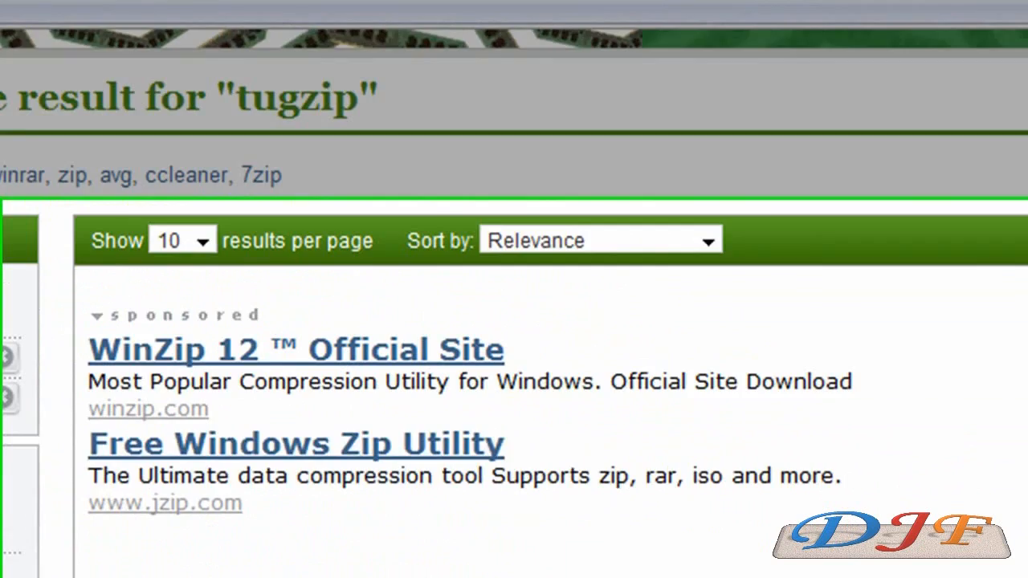
scroll(down, 3)
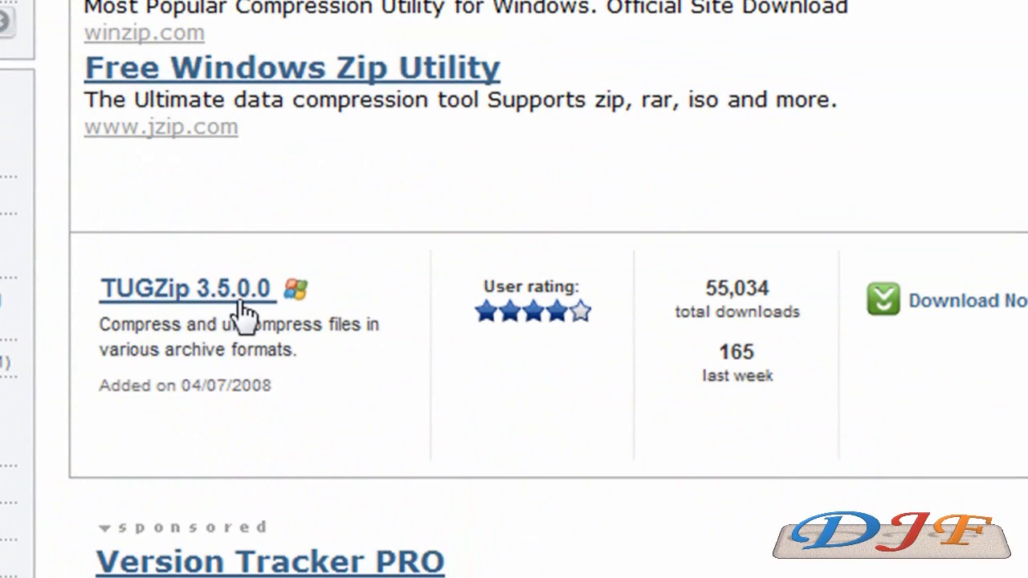
mouse_move(586, 341)
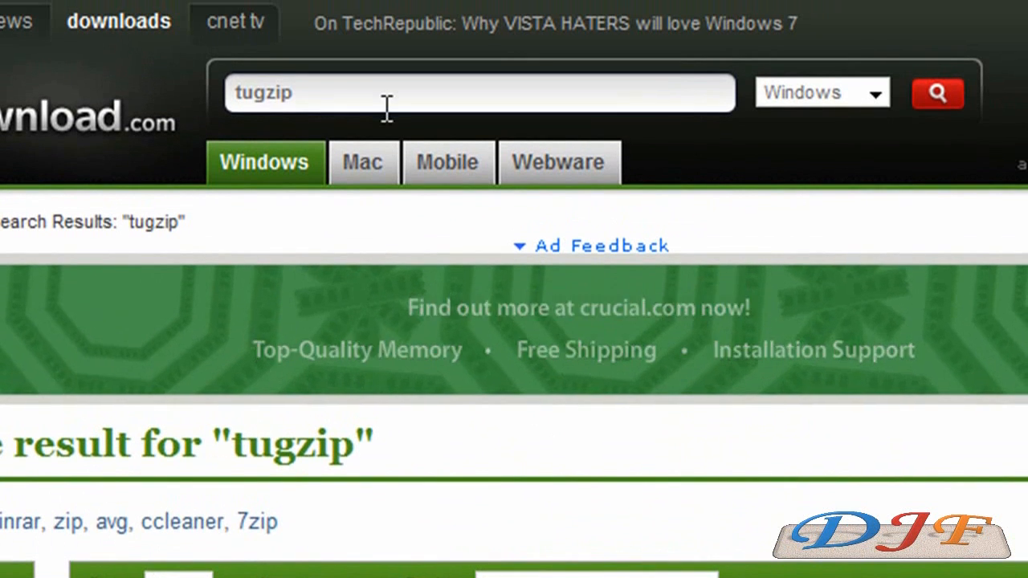
text(a)
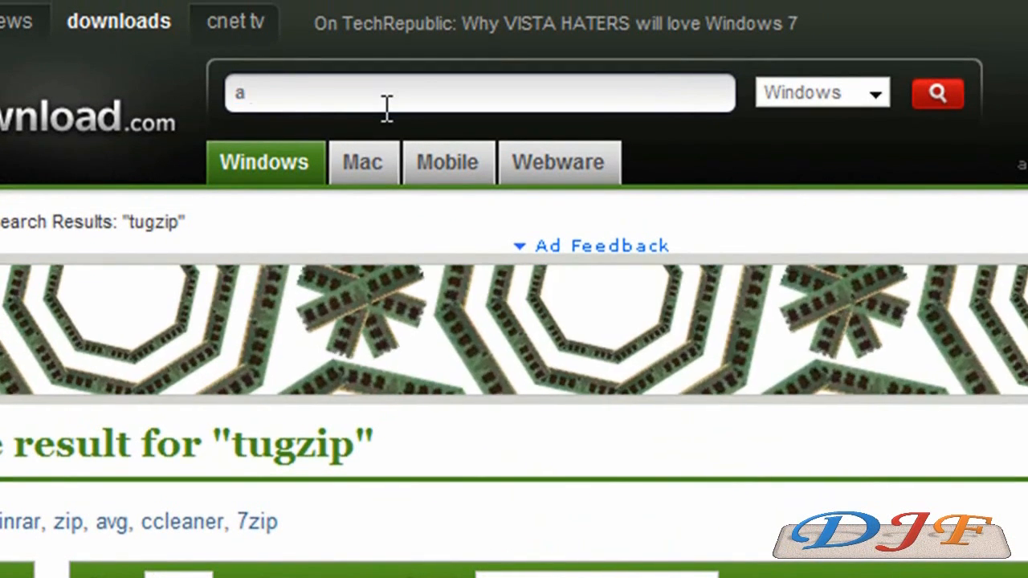
text(lzip)
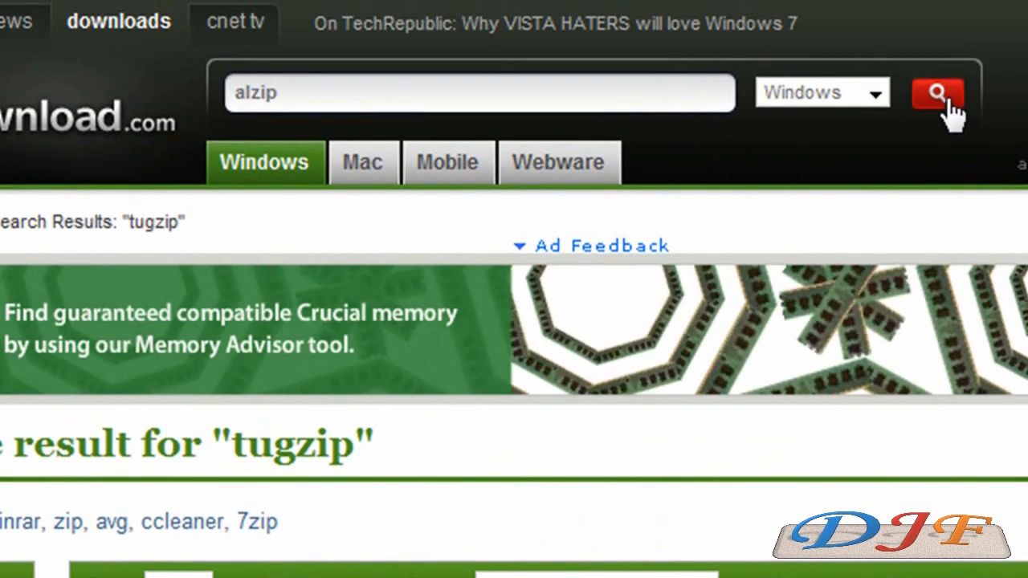
scroll(down, 3)
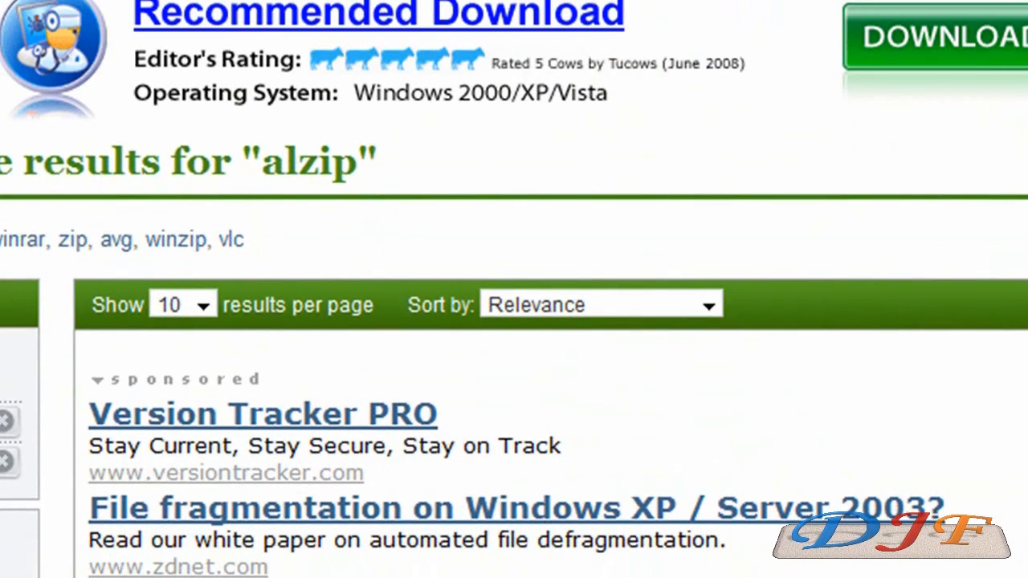
scroll(down, 3)
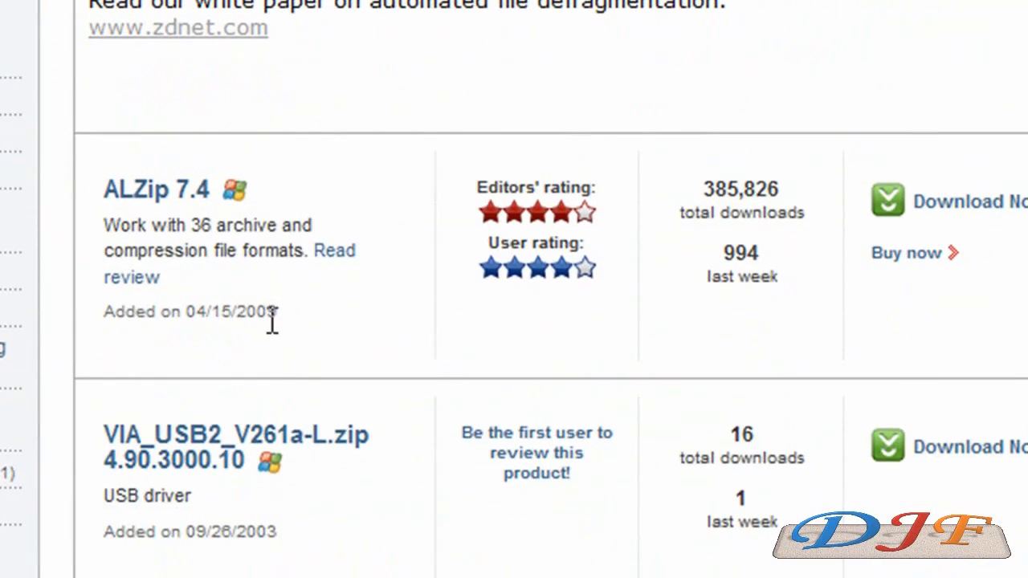
mouse_move(498, 325)
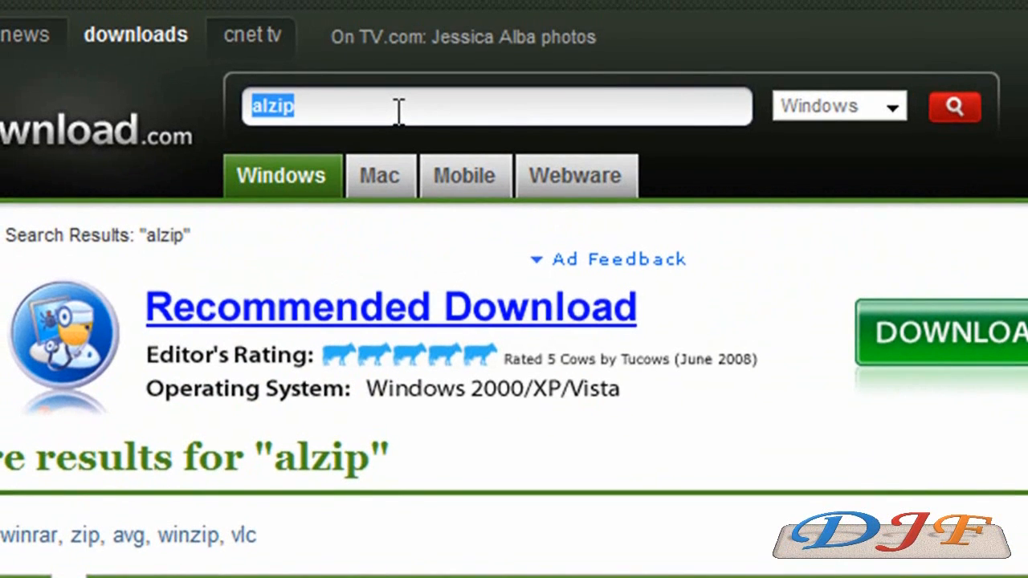
- Search Download.com for winrar and scroll the results to WinRAR 3.80
text(winra)
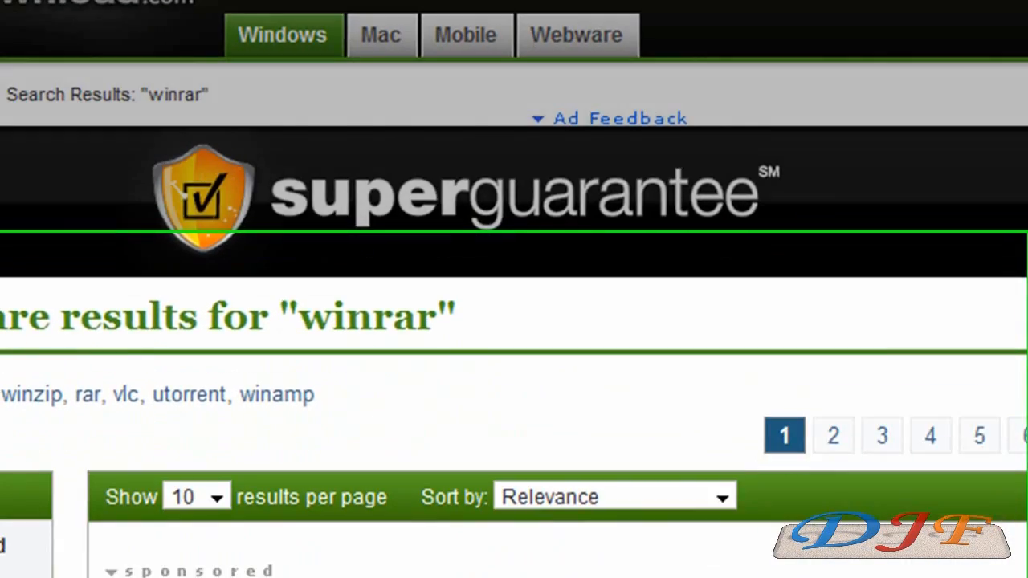
scroll(down, 3)
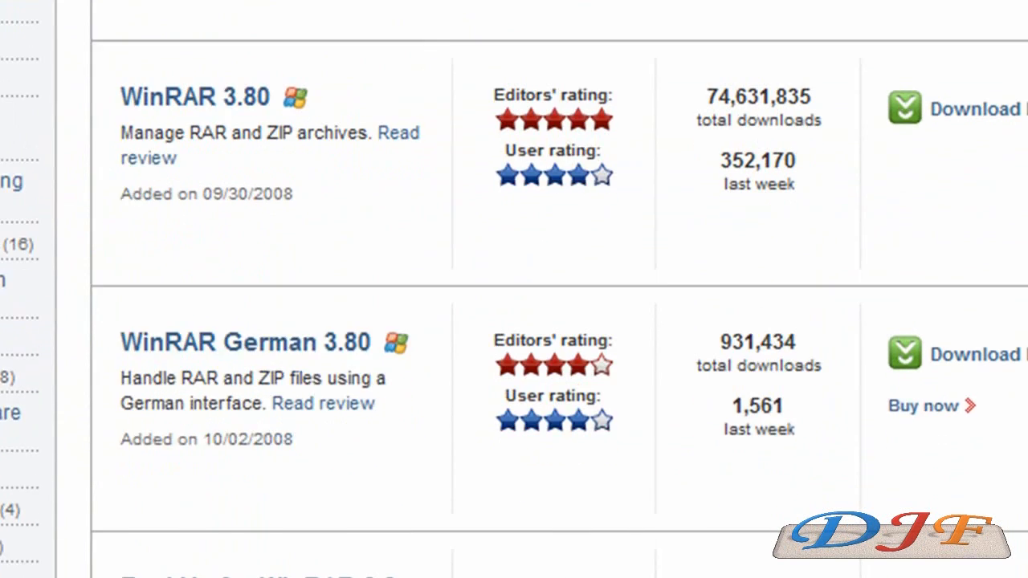
scroll(down, 3)
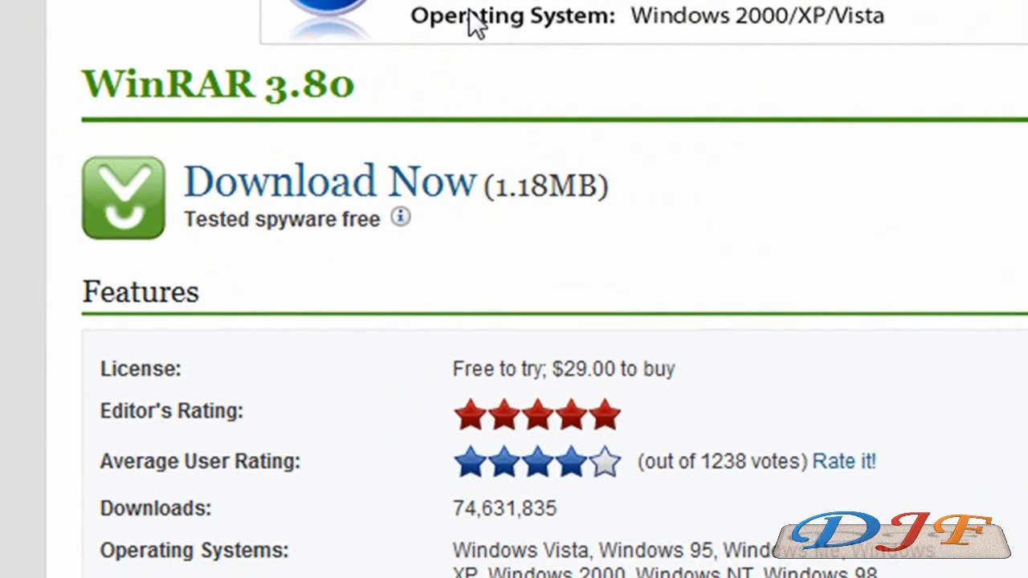
mouse_move(288, 505)
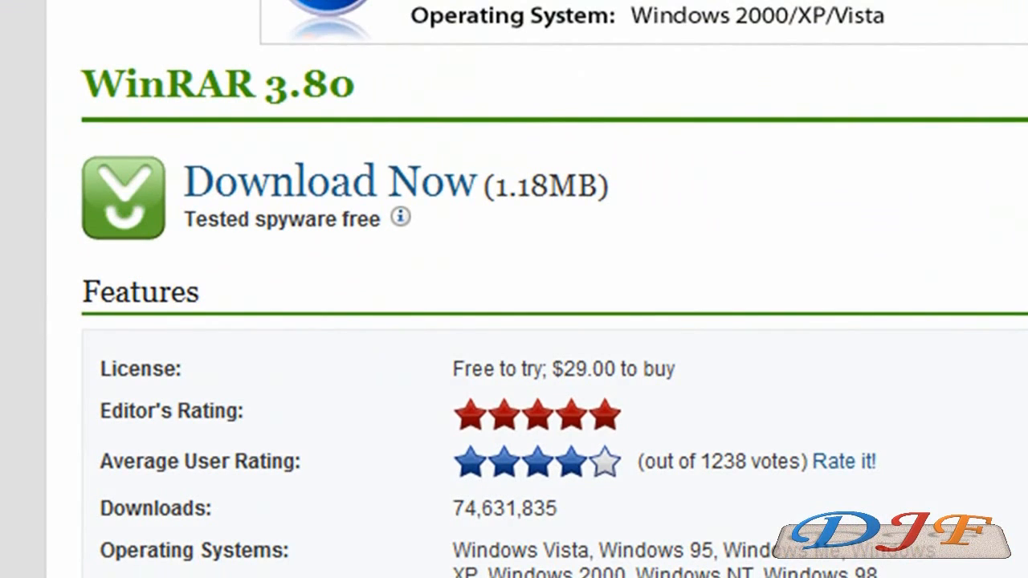
- Scroll down the WinRAR page before leaving Download.com for mininova.org
scroll(down, 3)
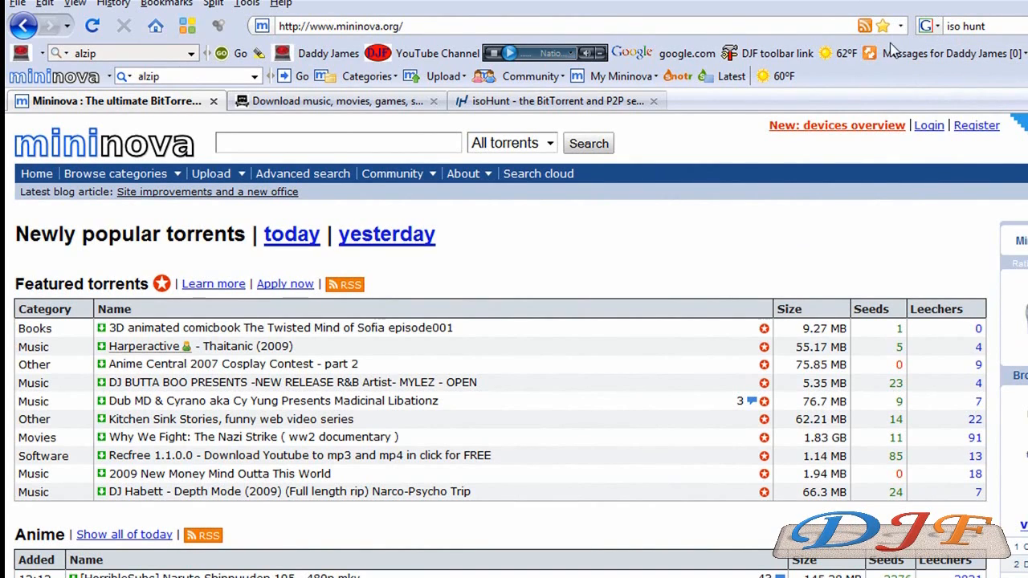
click(115, 174)
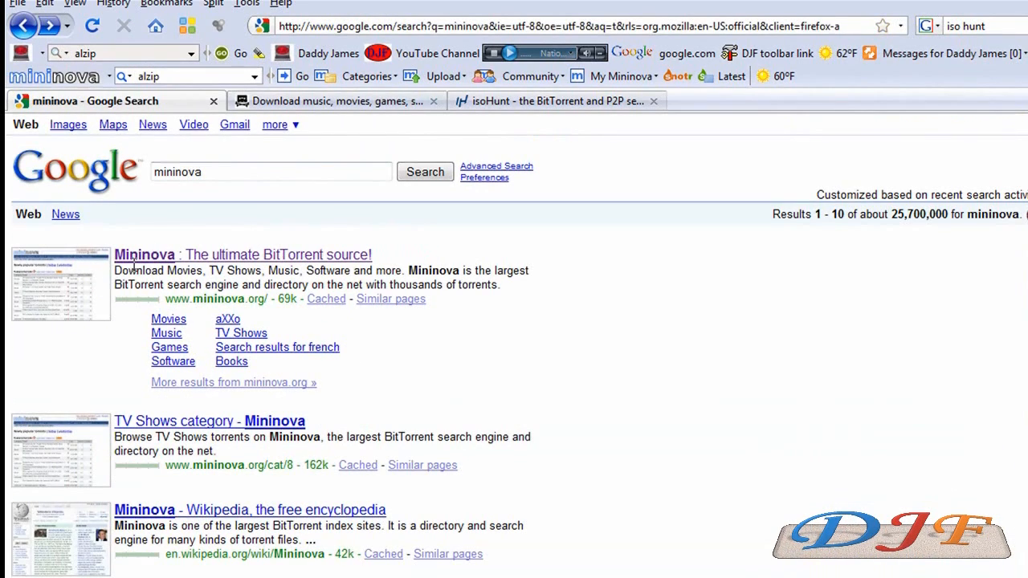
mouse_move(92, 287)
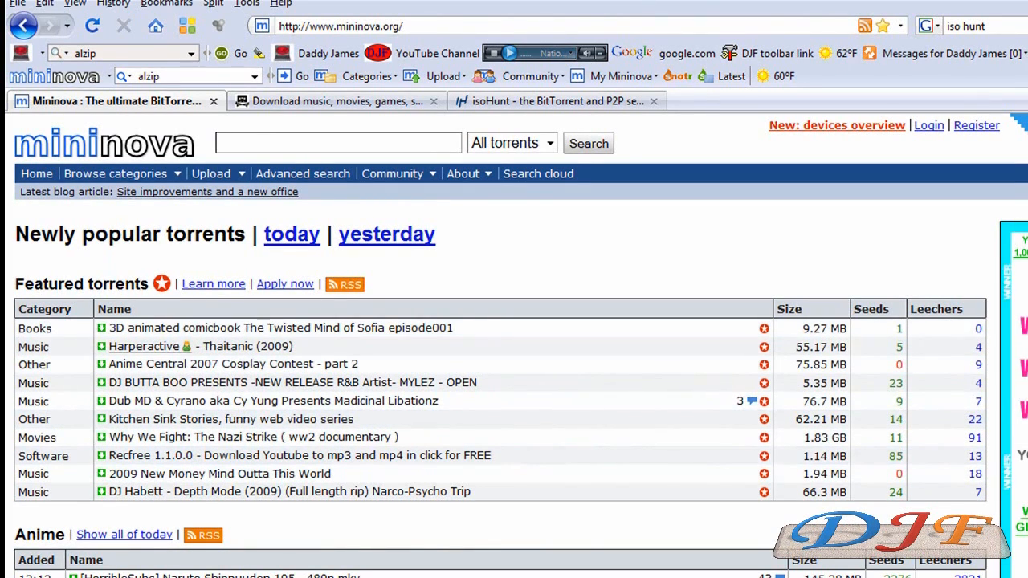
scroll(down, 3)
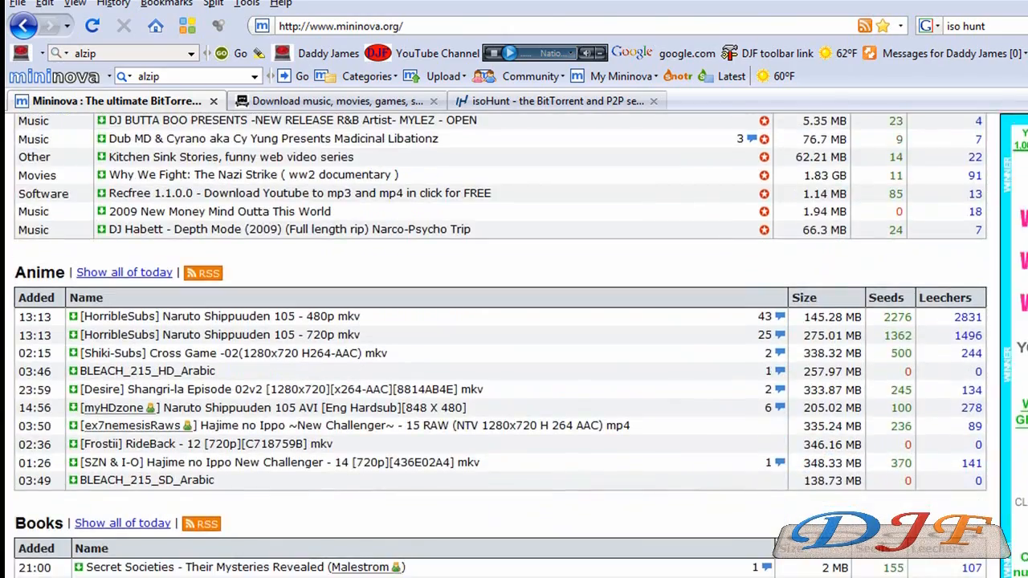
scroll(down, 3)
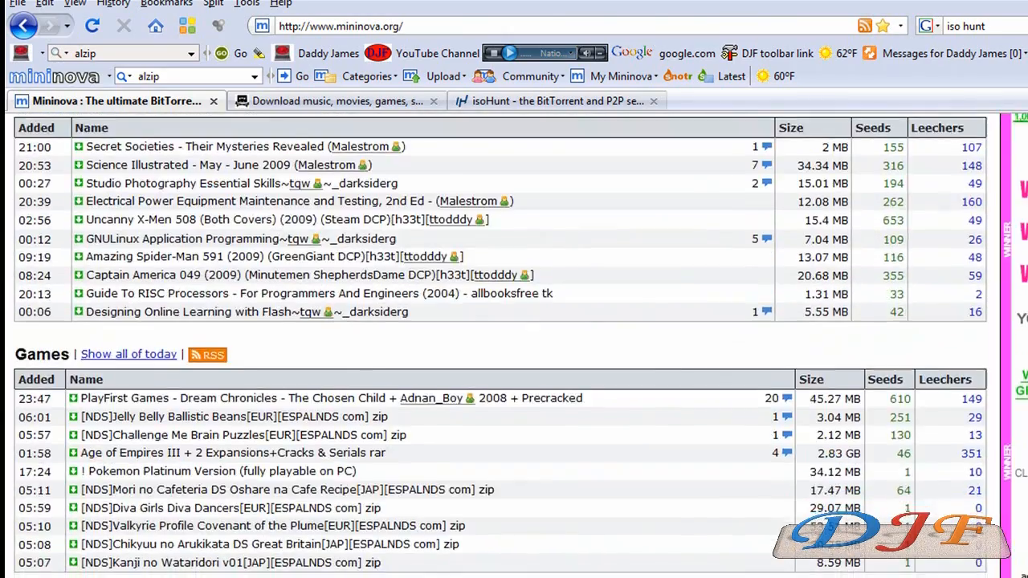
scroll(down, 3)
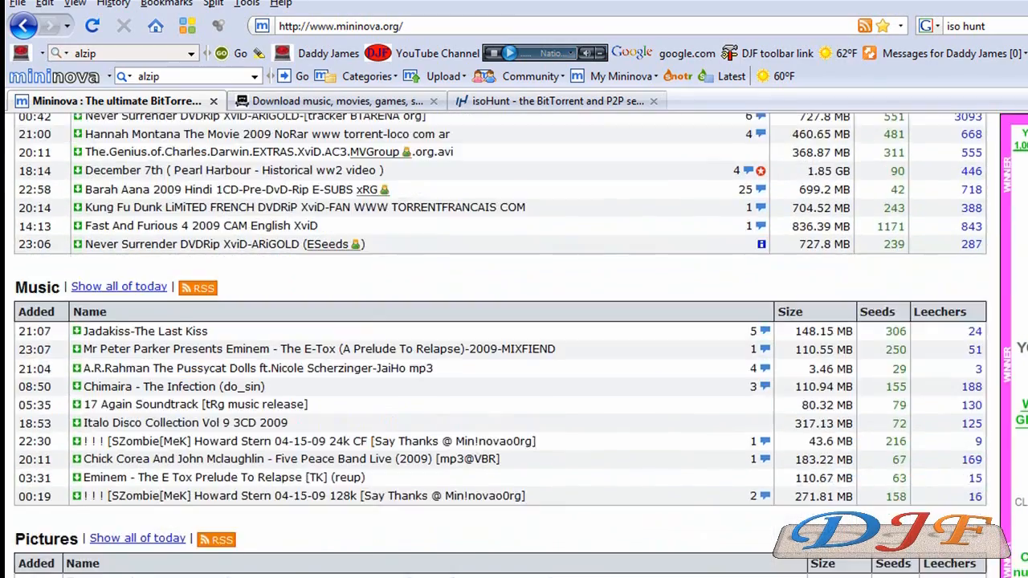
scroll(down, 3)
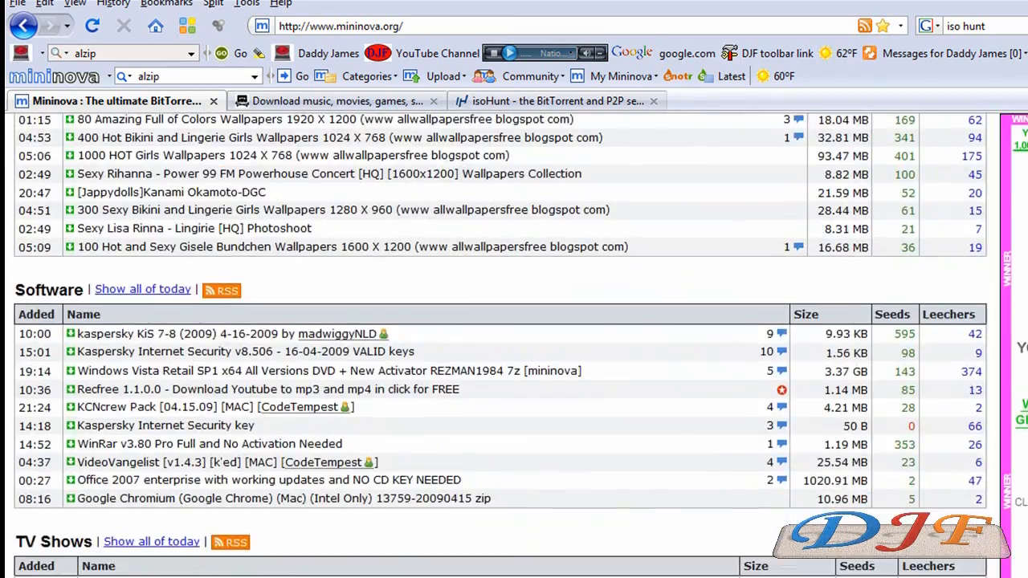
scroll(down, 3)
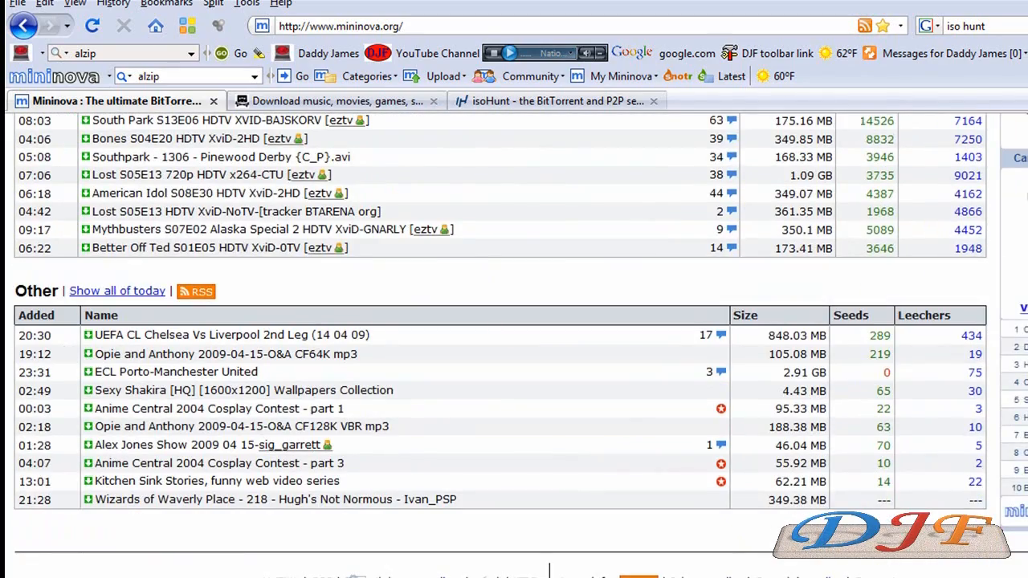
scroll(down, 3)
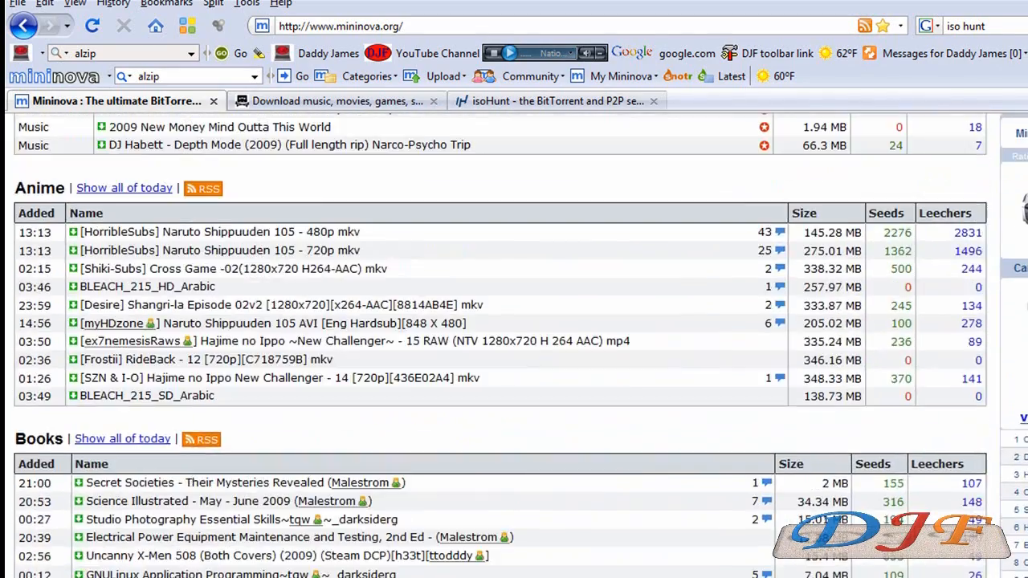
scroll(up, 3)
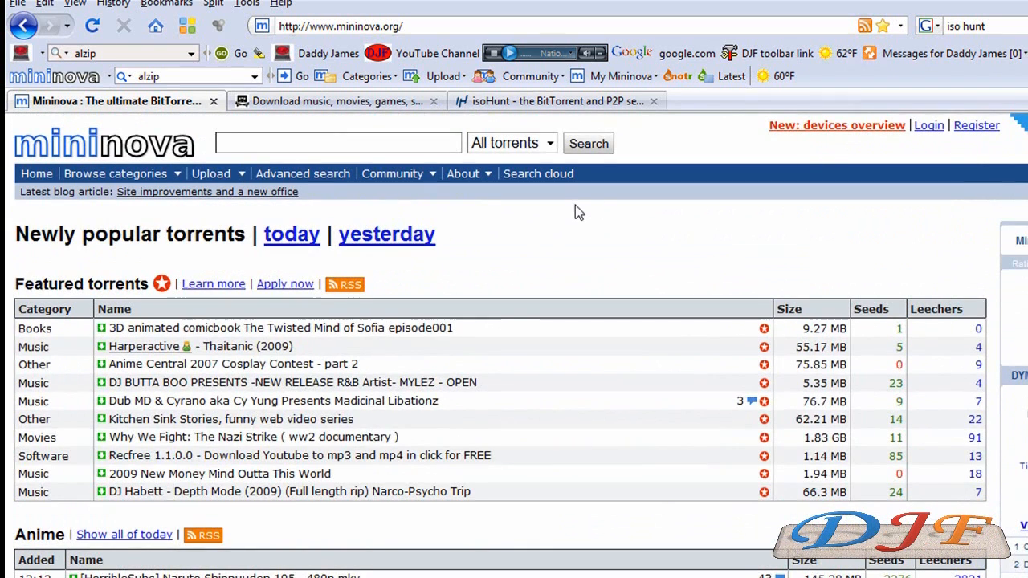
- Search Mininova for 'wwe' to list the 500 matching torrents
click(337, 143)
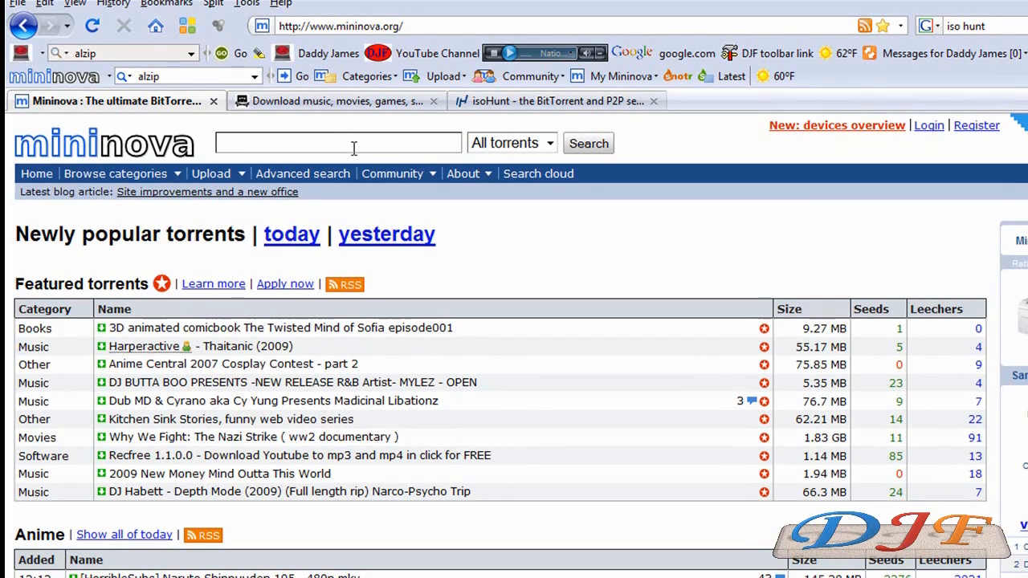
click(337, 143)
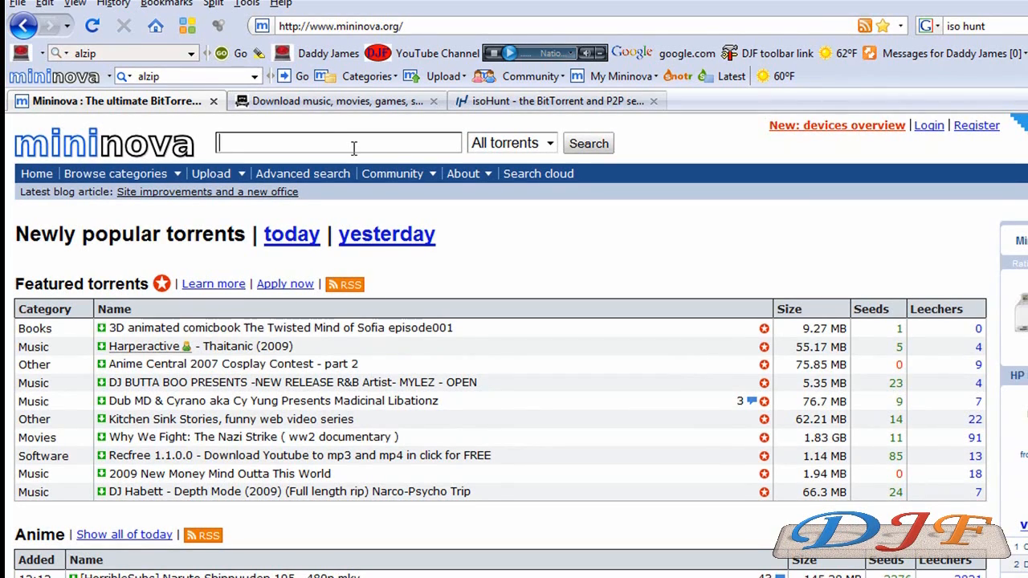
text(wwe)
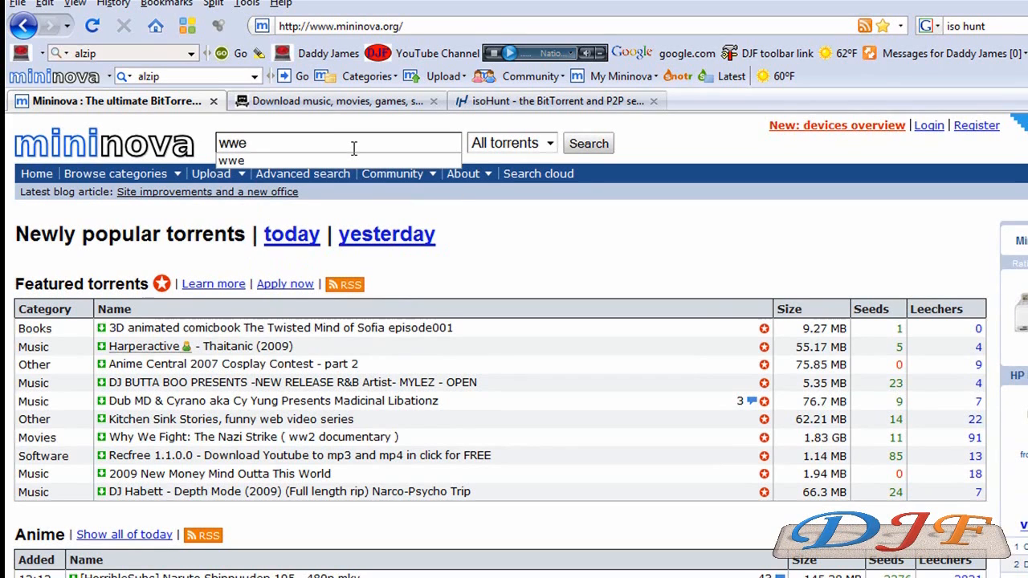
click(588, 143)
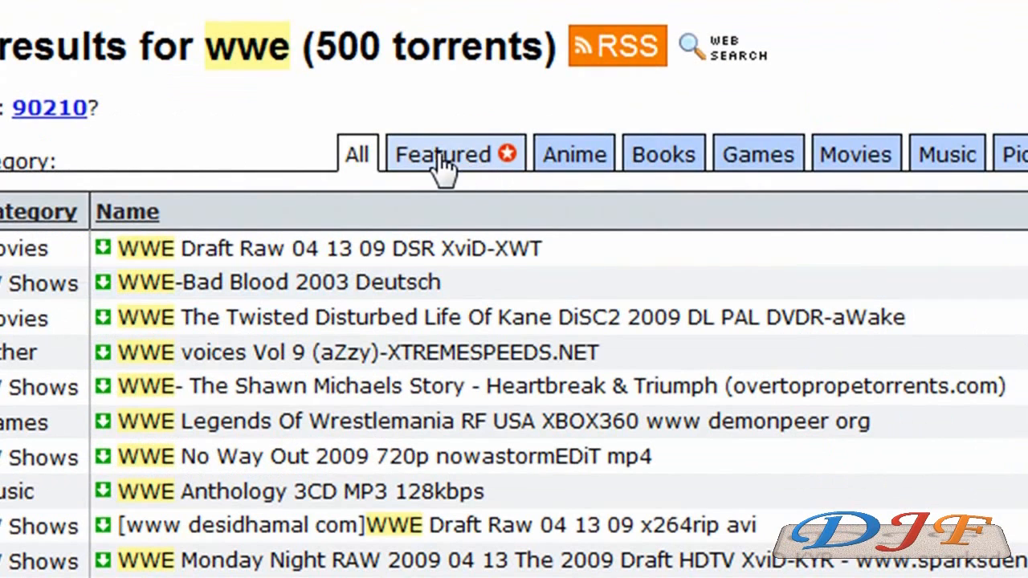
mouse_move(570, 201)
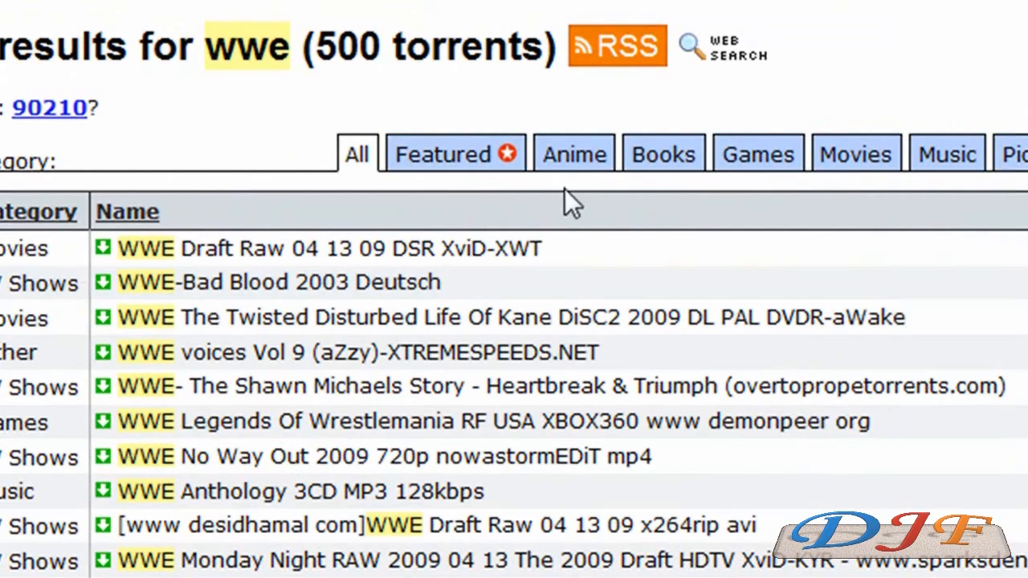